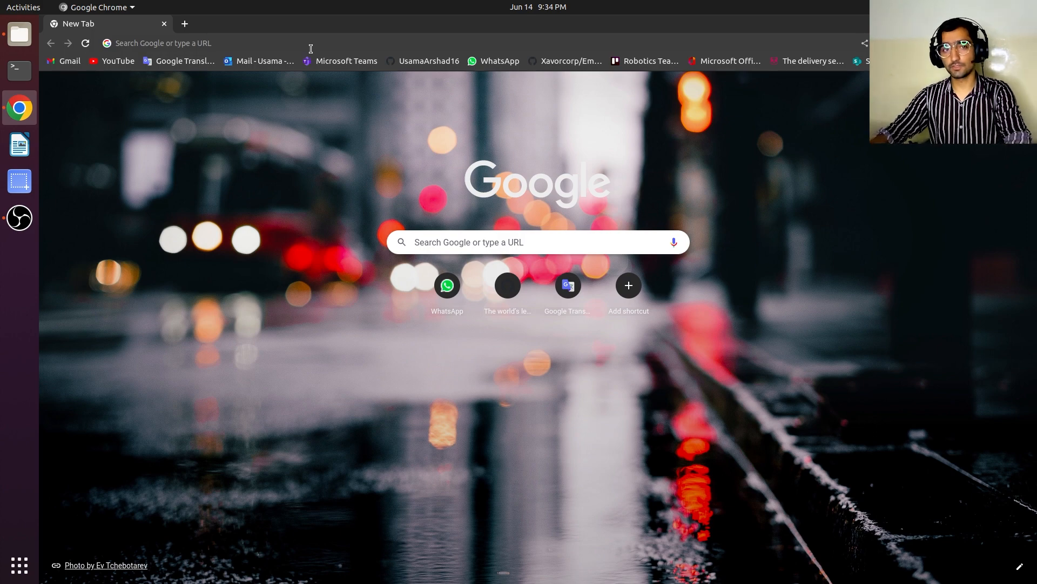
Search Google for "install ros2" and open the Installation — ROS 2 Foxy result.
{"action": "type", "text": "install ros"}
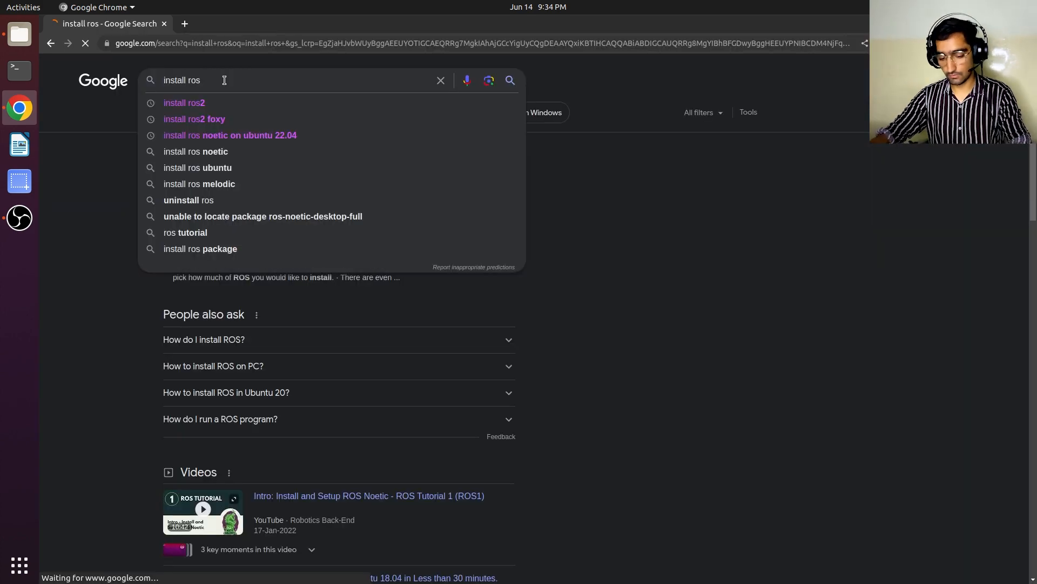
{"action": "left_click", "coordinate": [184, 103]}
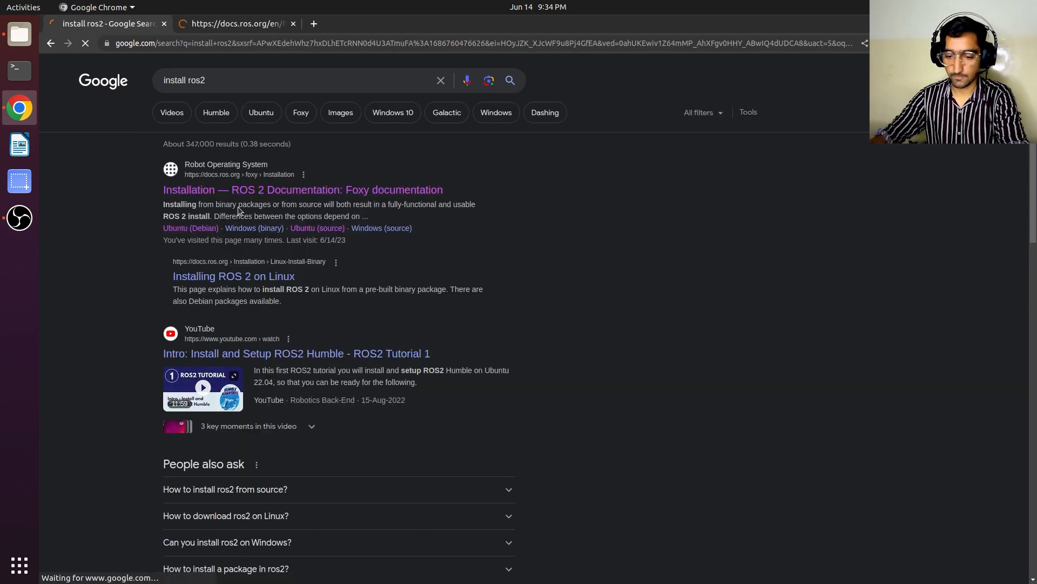
{"action": "left_click", "coordinate": [303, 191]}
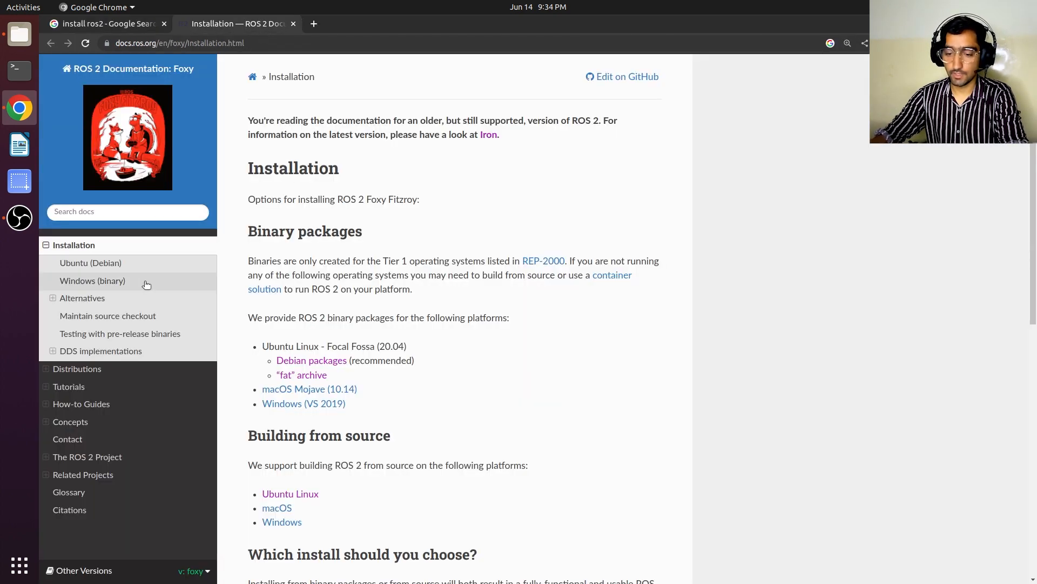
{"action": "mouse_move", "coordinate": [91, 262]}
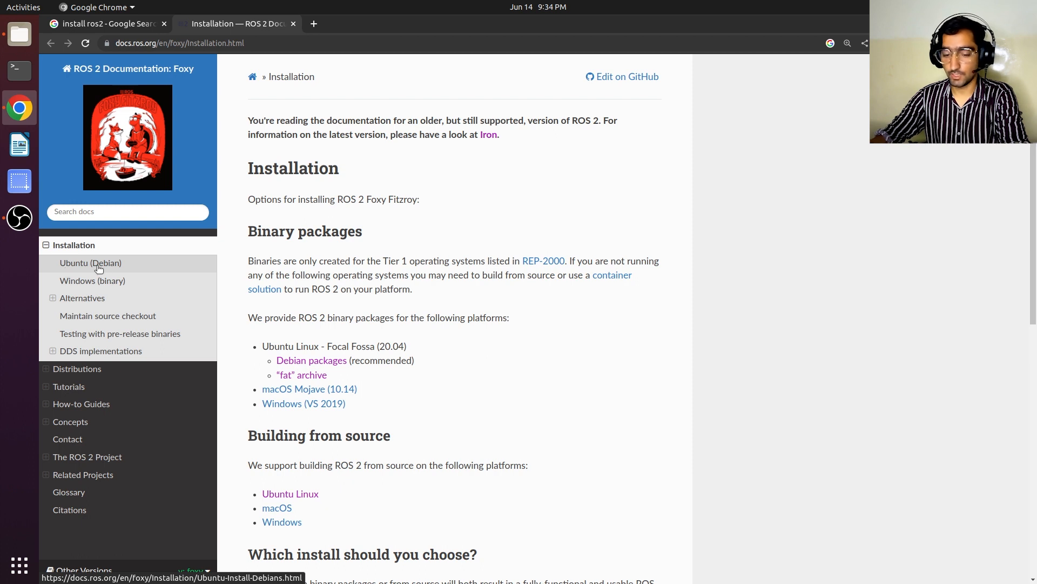
{"action": "mouse_move", "coordinate": [111, 268]}
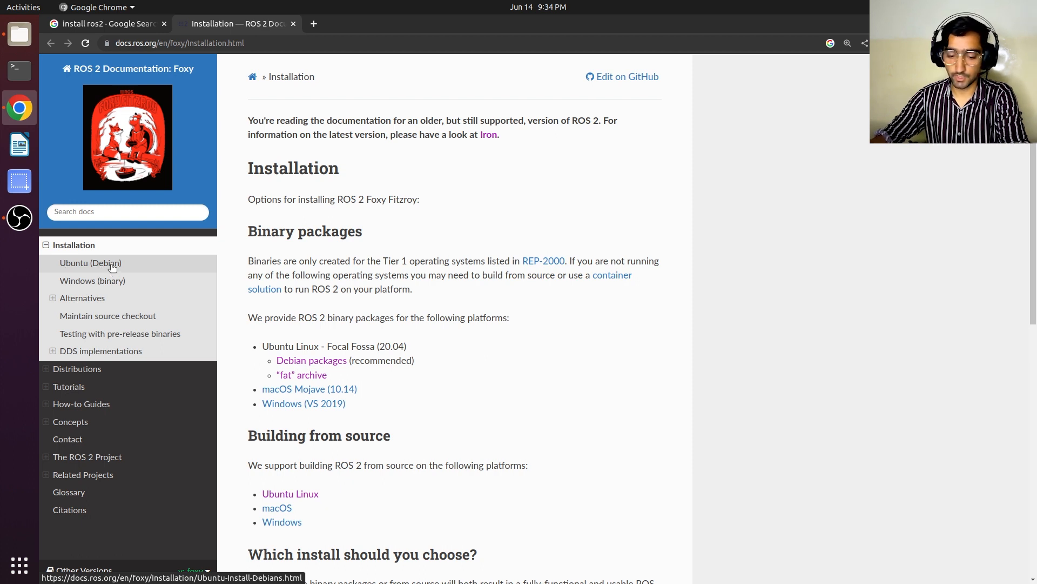
Open the Ubuntu (Debian) install guide, reach Set locale, and view the Other Versions list.
{"action": "left_click", "coordinate": [91, 262]}
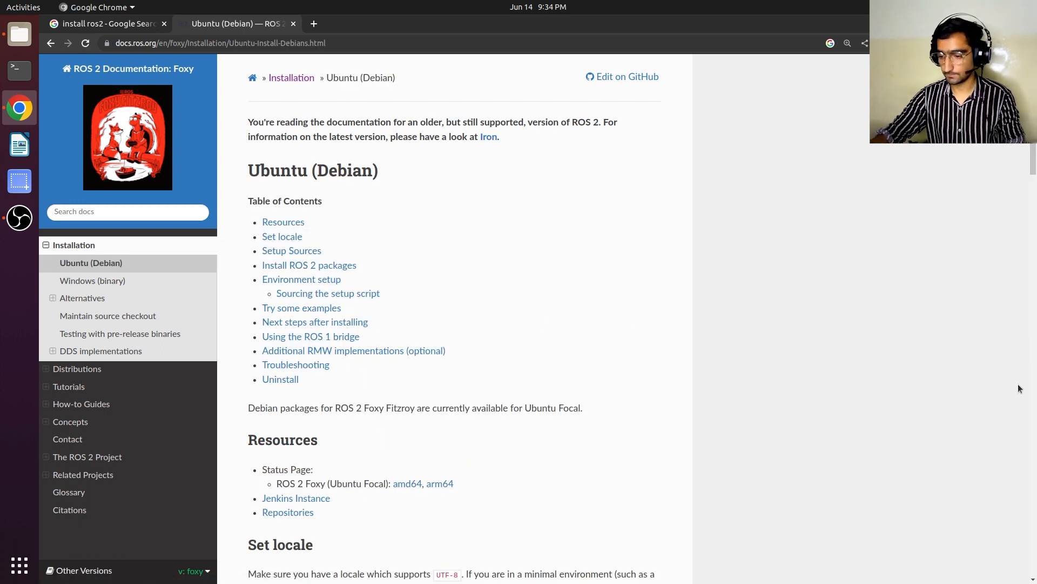
{"action": "scroll", "scroll_direction": "down", "scroll_amount": 3}
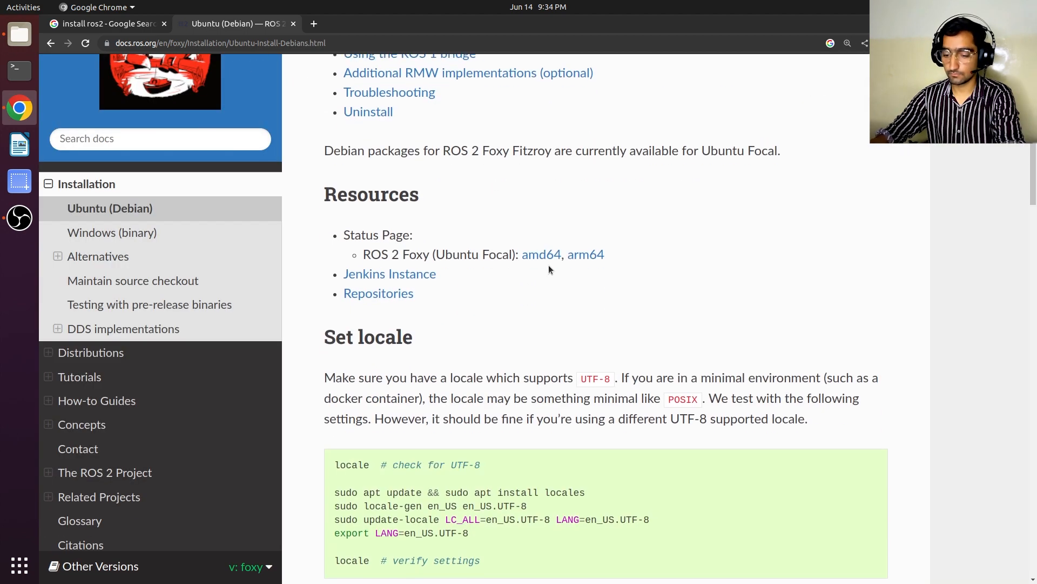
{"action": "scroll", "scroll_direction": "down", "scroll_amount": 3}
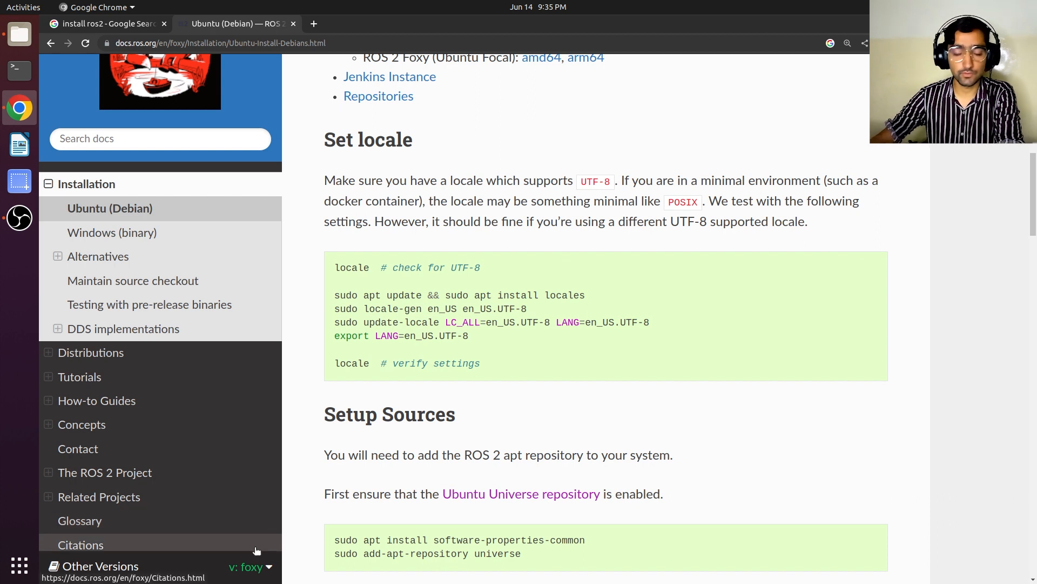
{"action": "mouse_move", "coordinate": [255, 567]}
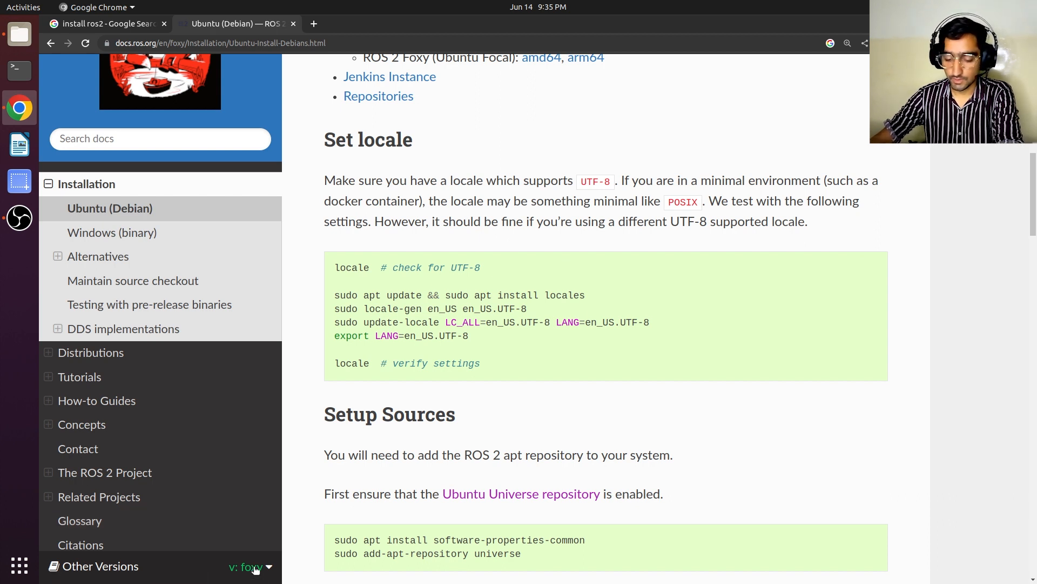
{"action": "left_click", "coordinate": [250, 566]}
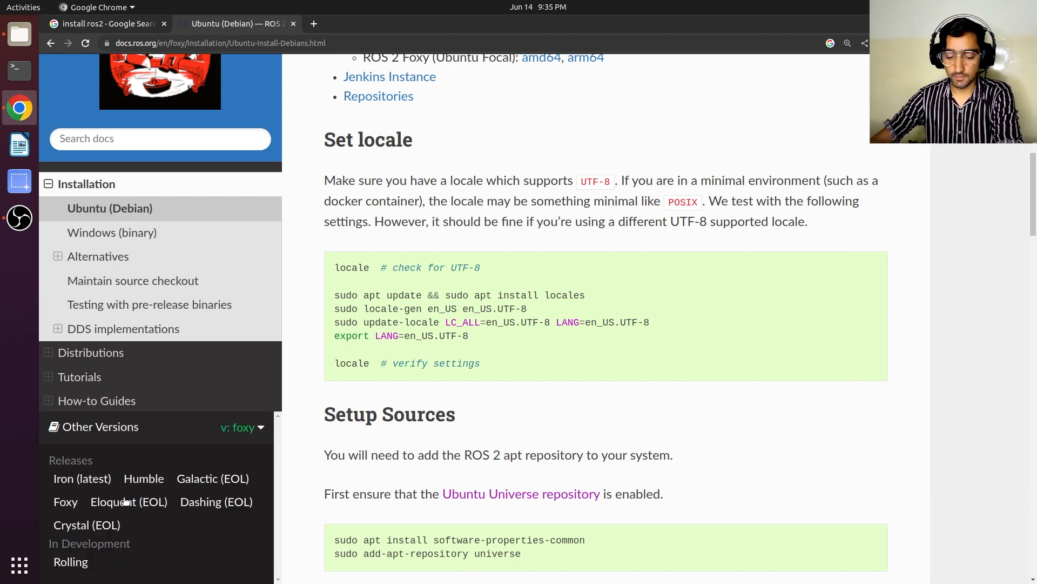
{"action": "mouse_move", "coordinate": [144, 479]}
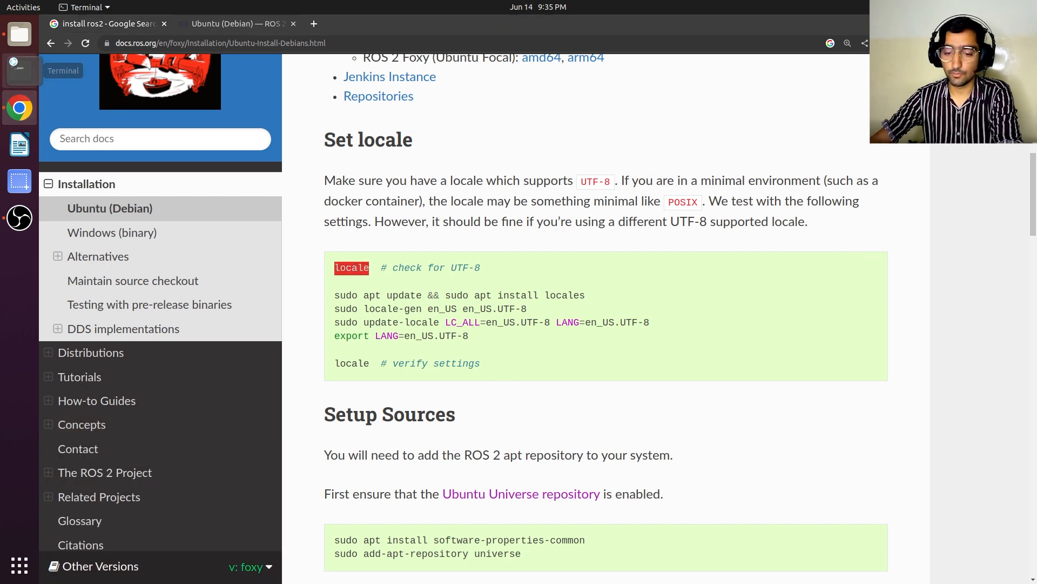
Launch a terminal, check the locale and run the apt update and locales install.
{"action": "left_click", "coordinate": [19, 71]}
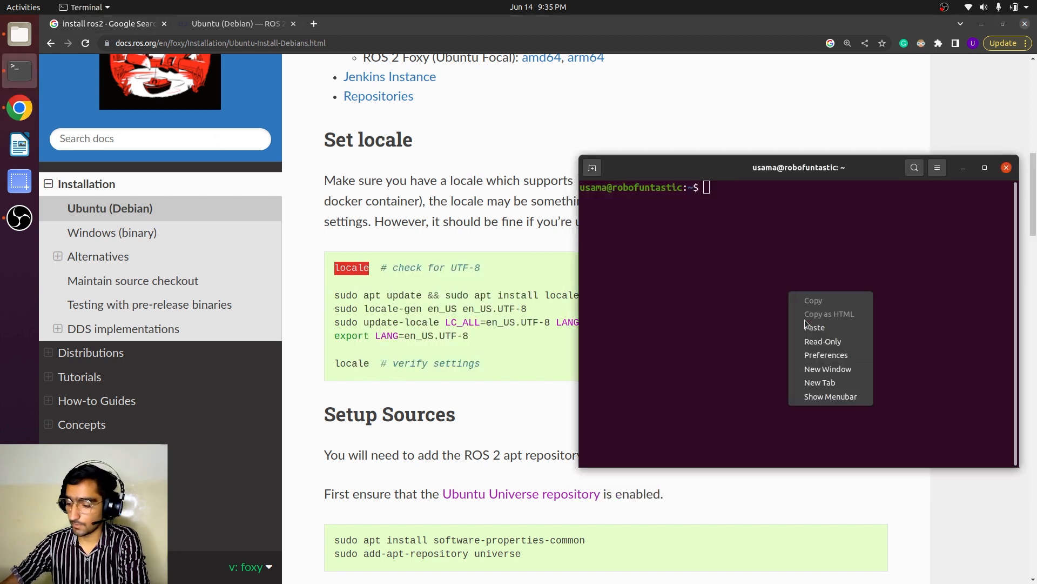
{"action": "left_click", "coordinate": [814, 327]}
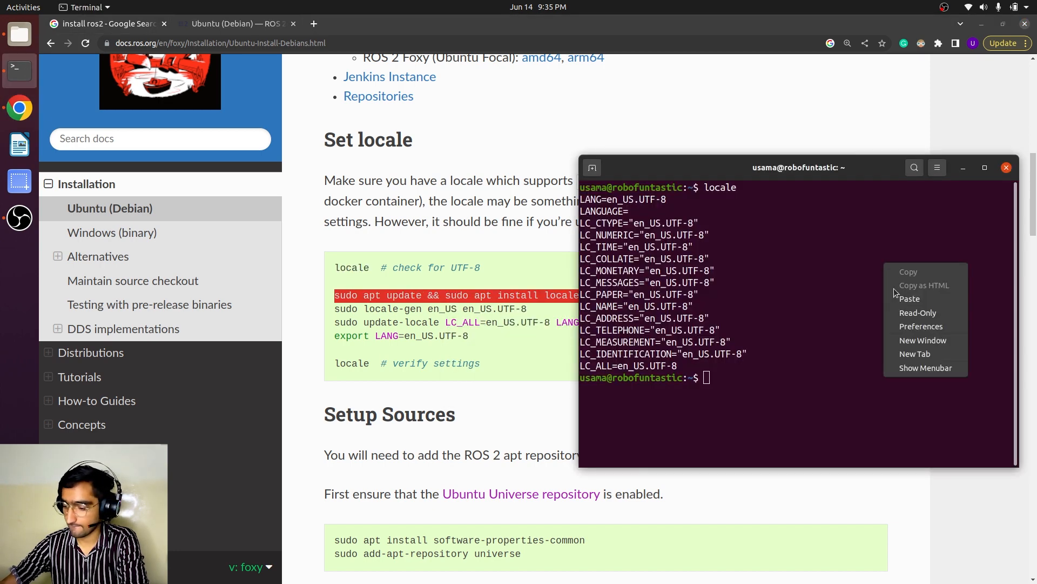
{"action": "left_click", "coordinate": [909, 299]}
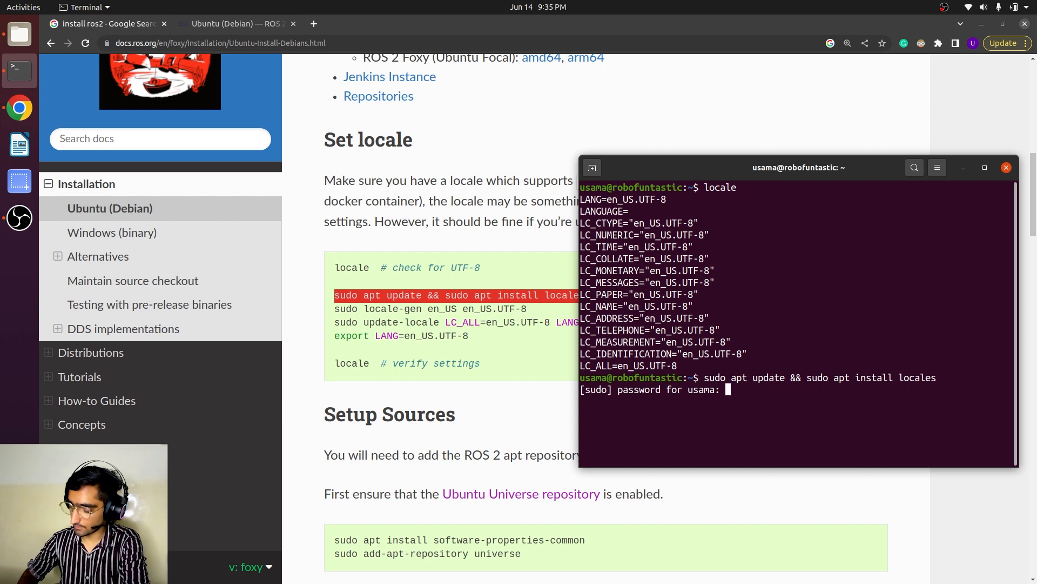
{"action": "key", "text": "Return"}
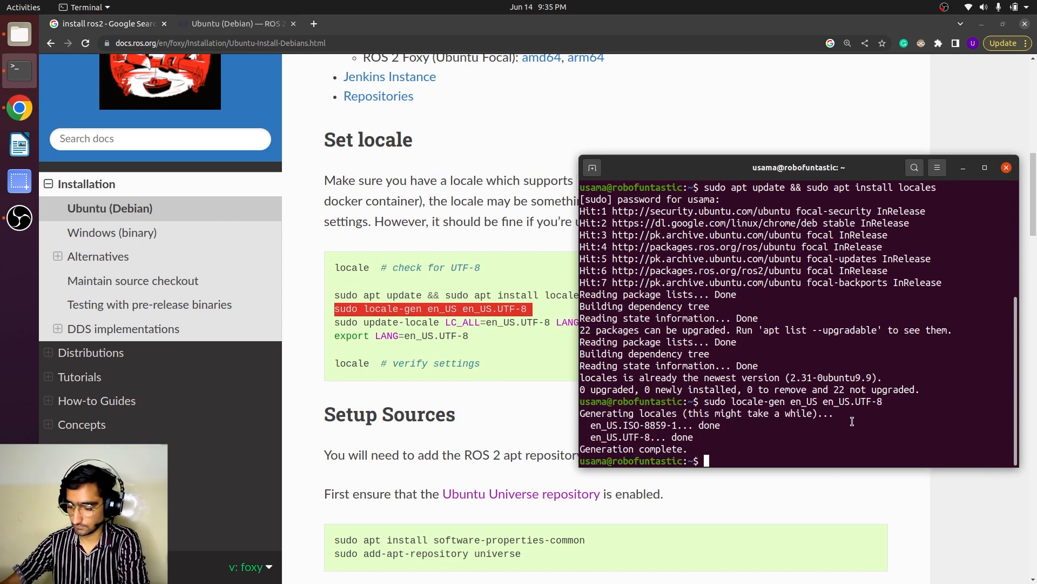
Run locale-gen and update-locale for en_US.UTF-8 and verify all settings report UTF-8.
{"action": "right_click", "coordinate": [824, 347]}
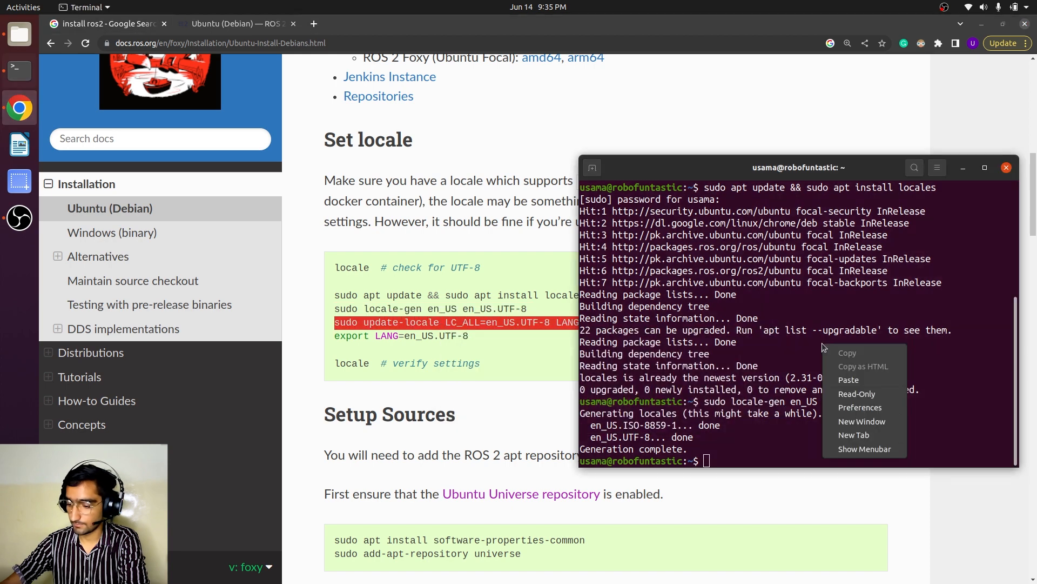
{"action": "left_click", "coordinate": [850, 380]}
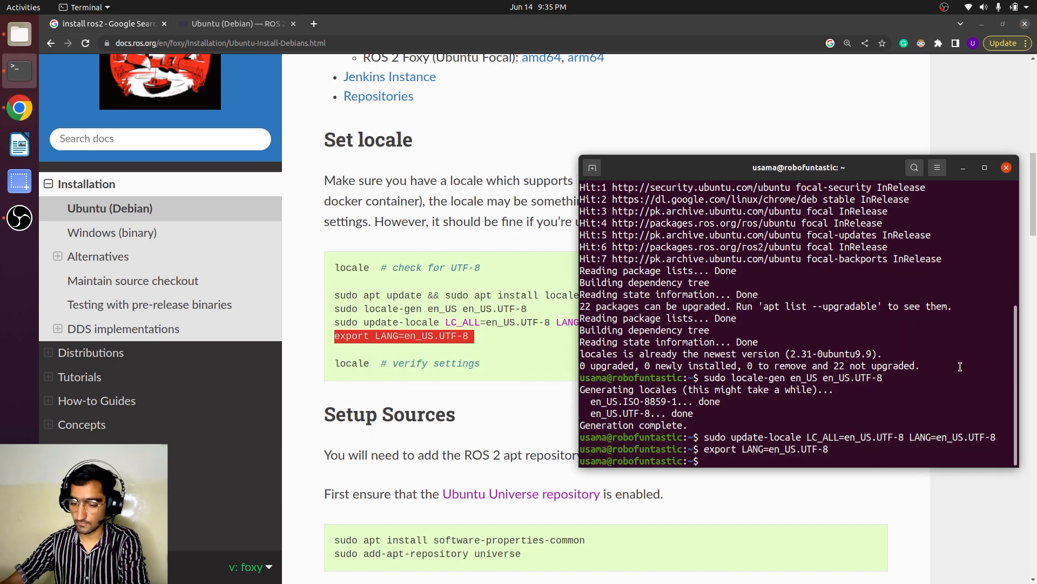
{"action": "right_click", "coordinate": [351, 363]}
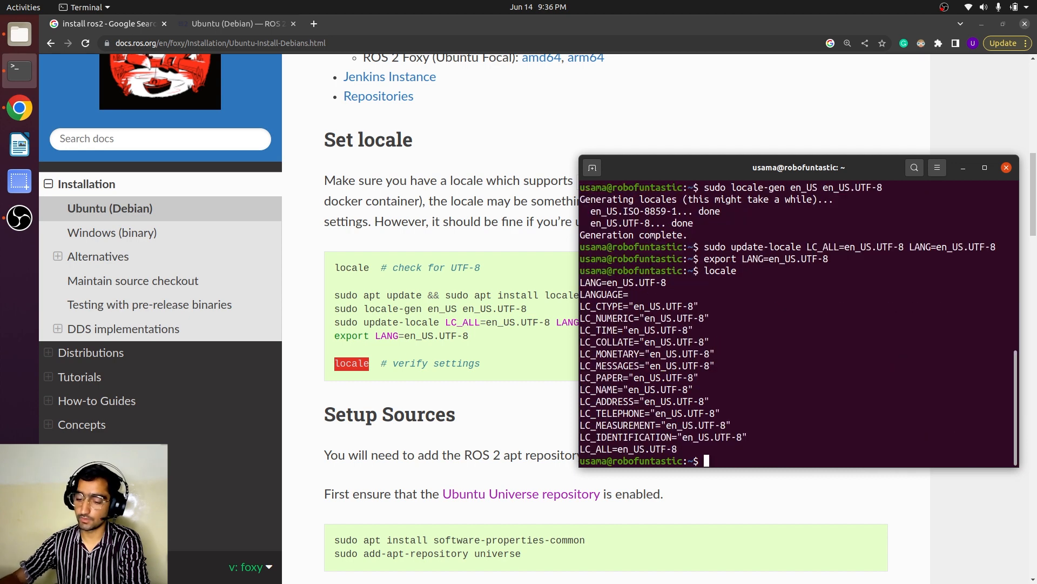
{"action": "scroll", "scroll_direction": "down", "scroll_amount": 3}
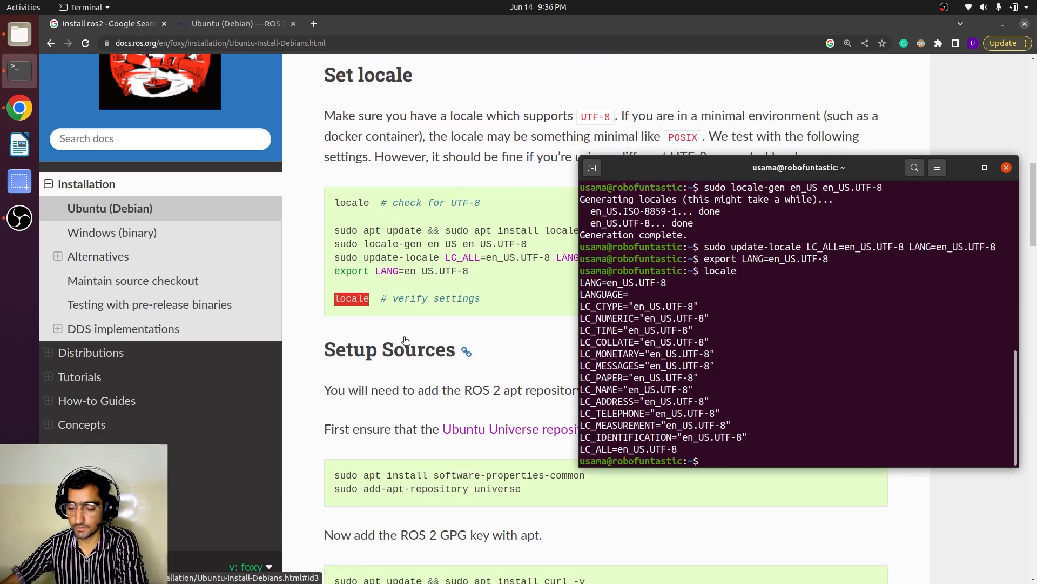
{"action": "mouse_move", "coordinate": [697, 481]}
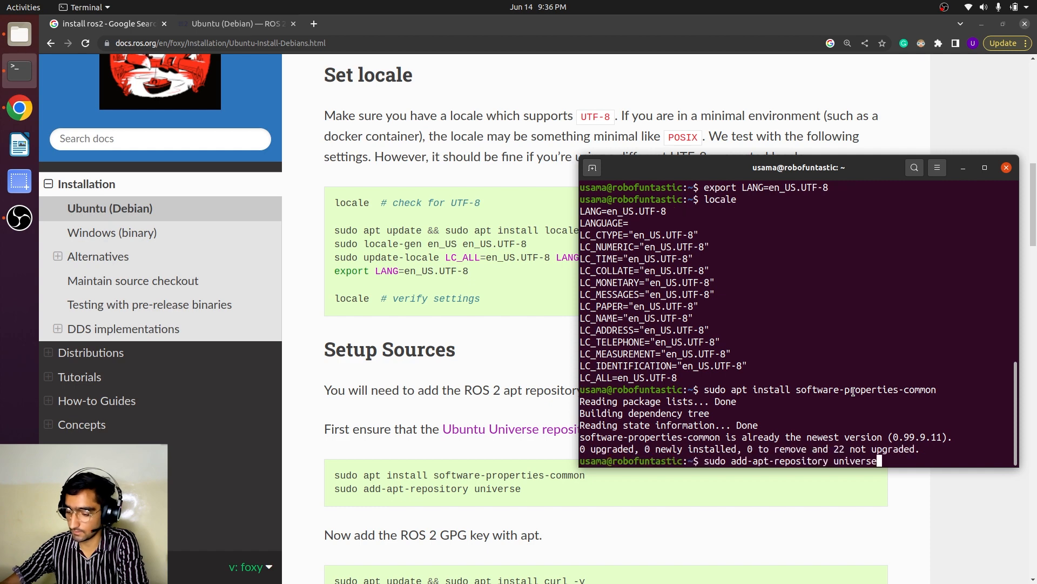
Enable the universe repository and fetch the ROS 2 GPG key into /usr/share/keyrings.
{"action": "key", "text": "Return"}
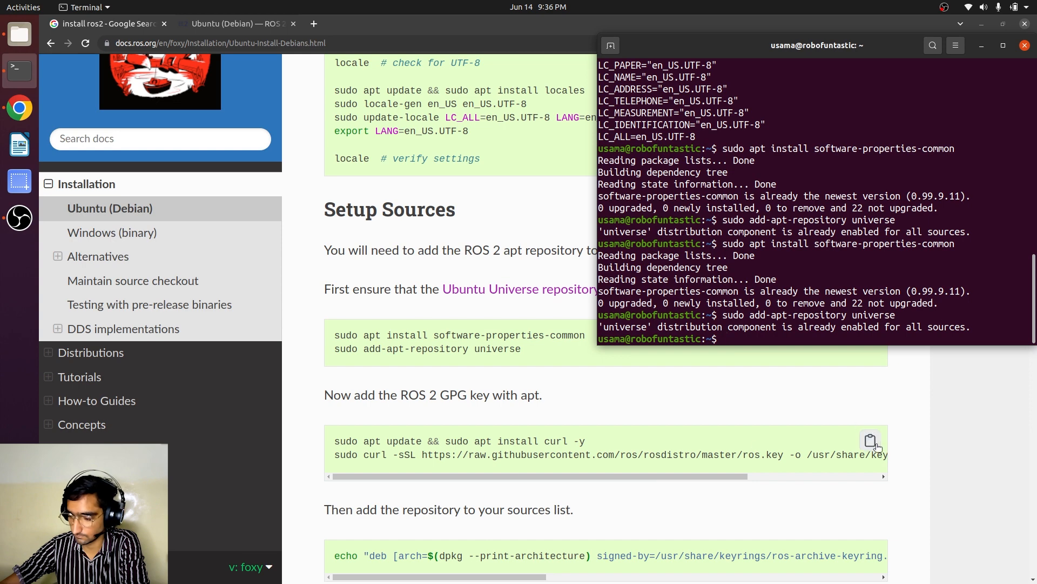
{"action": "right_click", "coordinate": [727, 338]}
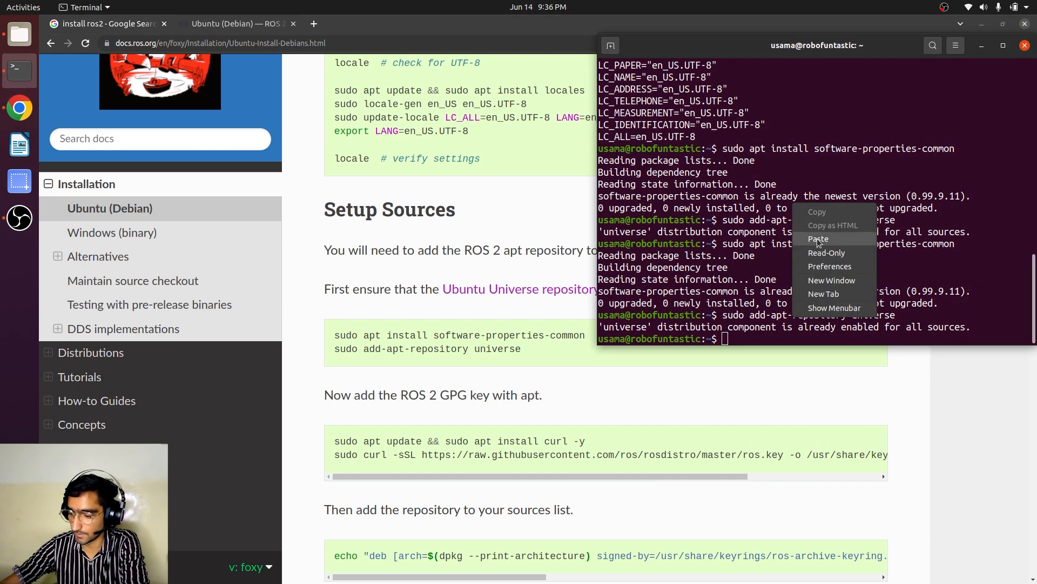
{"action": "left_click", "coordinate": [818, 238]}
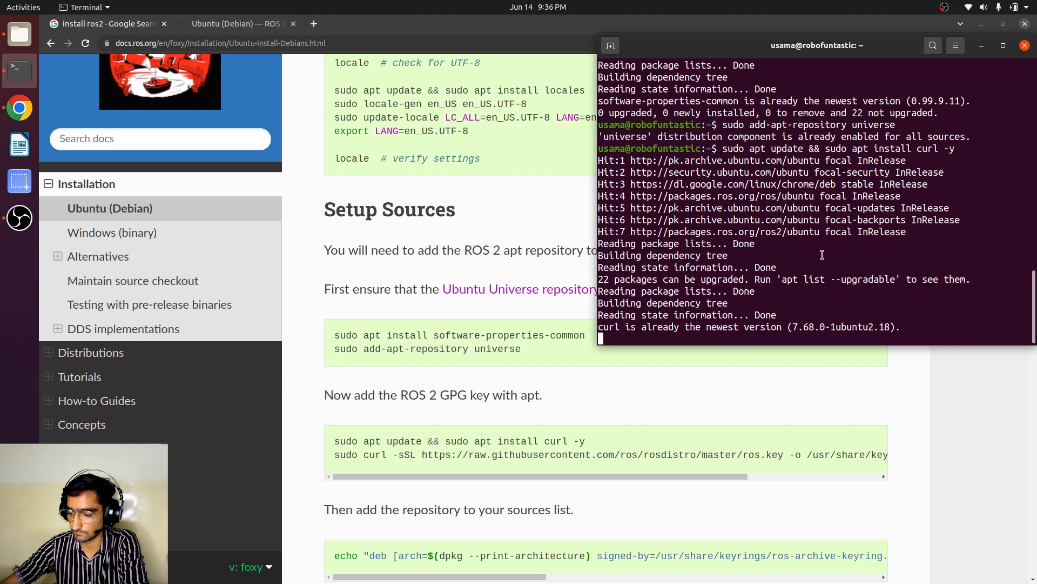
{"action": "key", "text": "Return"}
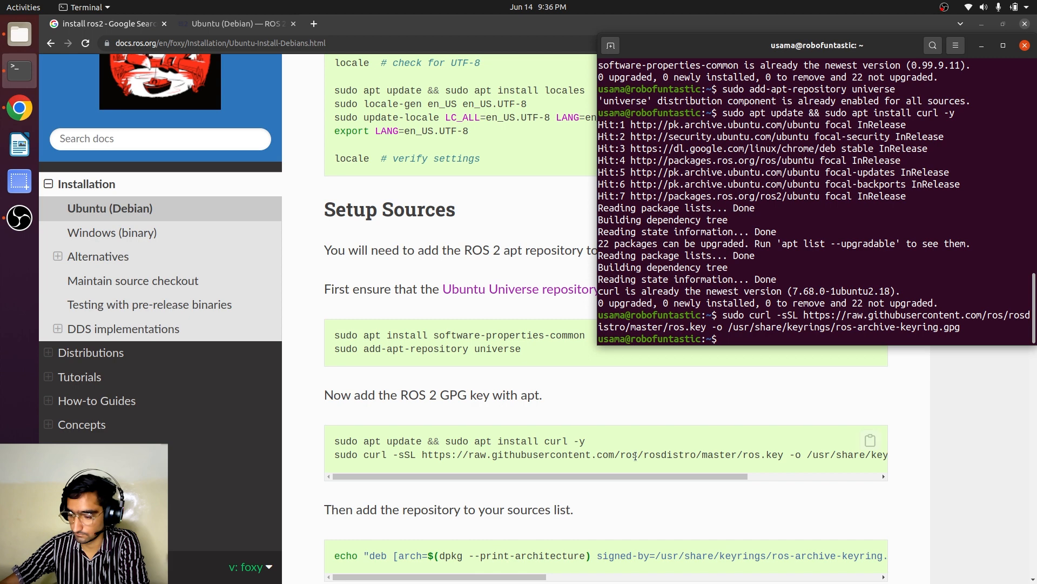
{"action": "scroll", "scroll_direction": "down", "scroll_amount": 3}
{"action": "type", "text": "sudo apt update"}
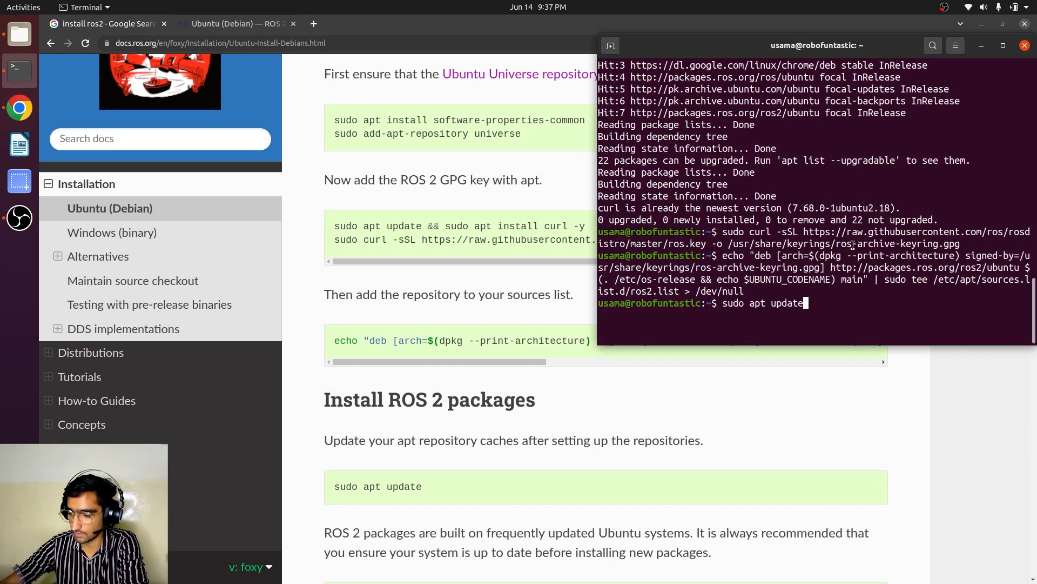
Run sudo apt update, then sudo apt upgrade answering y to the 22 upgrades.
{"action": "key", "text": "Return"}
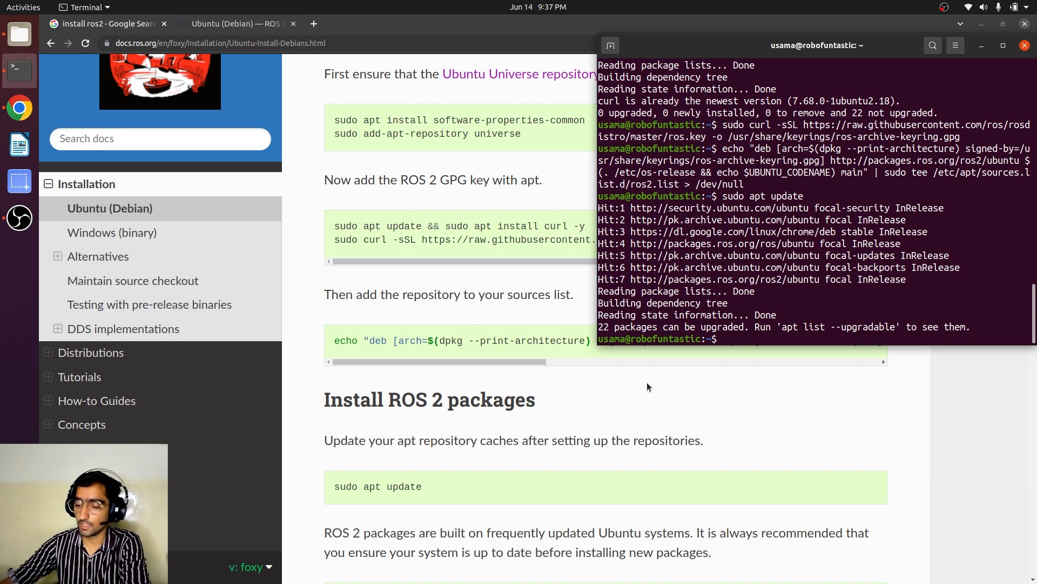
{"action": "mouse_move", "coordinate": [705, 433]}
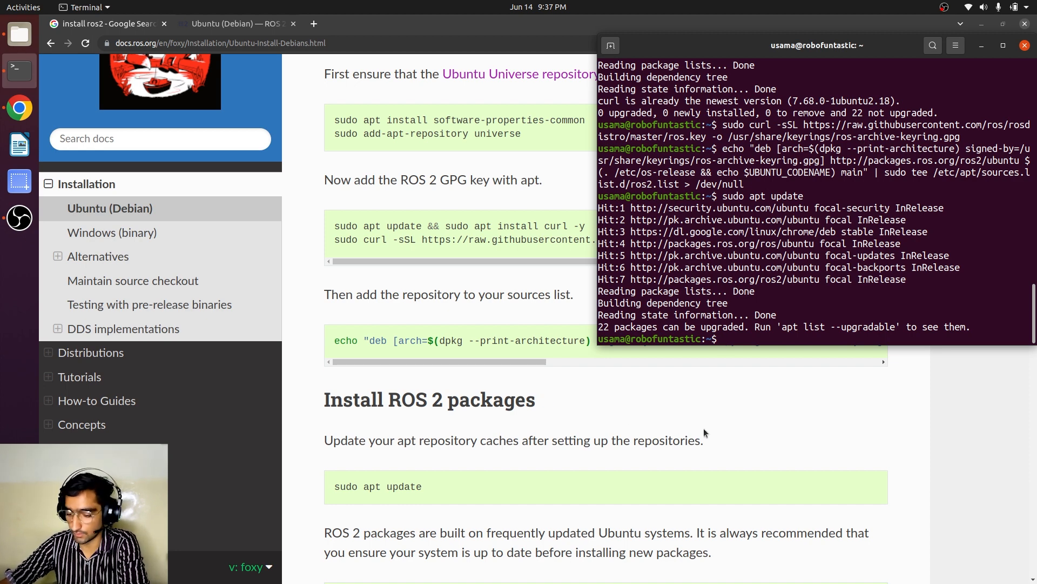
{"action": "right_click", "coordinate": [912, 249]}
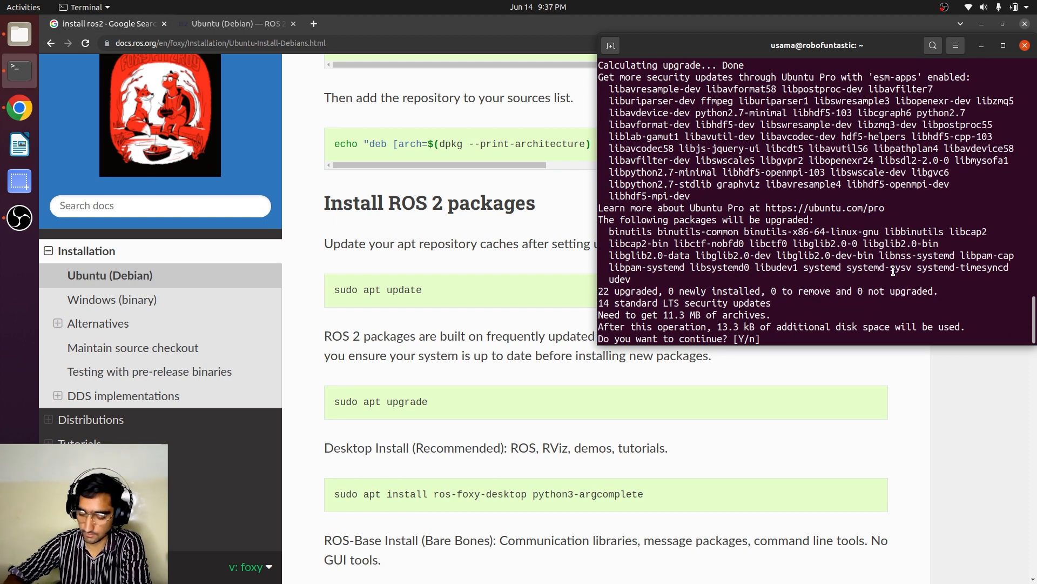
{"action": "type", "text": "y"}
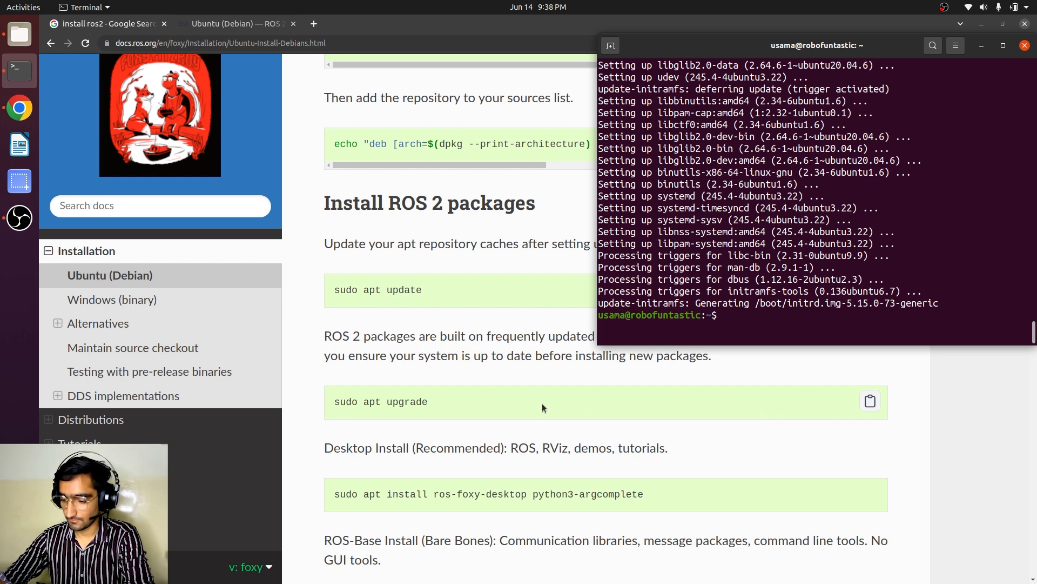
Run 'sudo apt install ros-foxy-desktop python3-argcomplete' and confirm installing 298 packages with y.
{"action": "scroll", "scroll_direction": "down", "scroll_amount": 3}
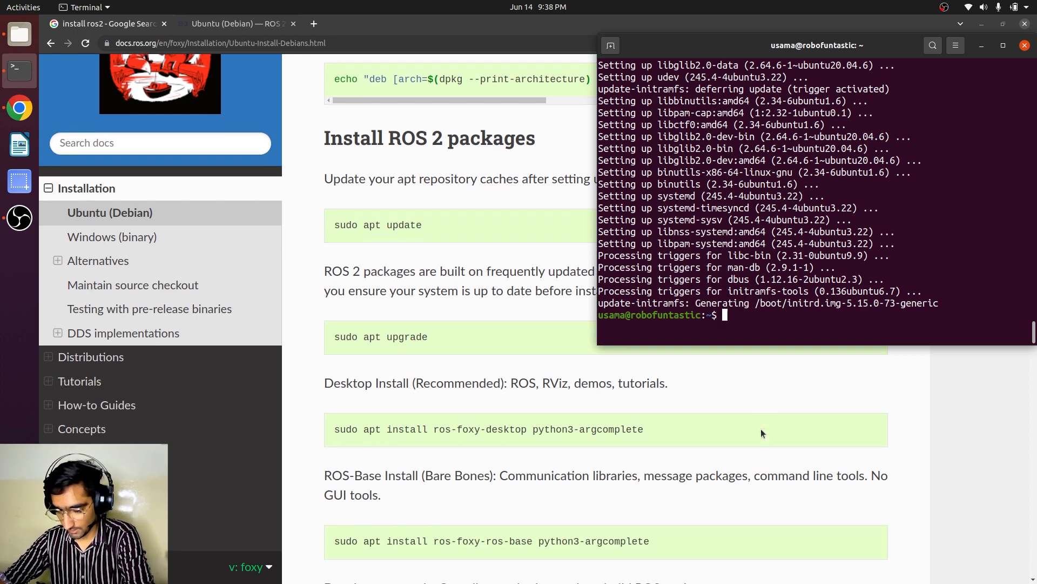
{"action": "scroll", "scroll_direction": "up", "scroll_amount": 3}
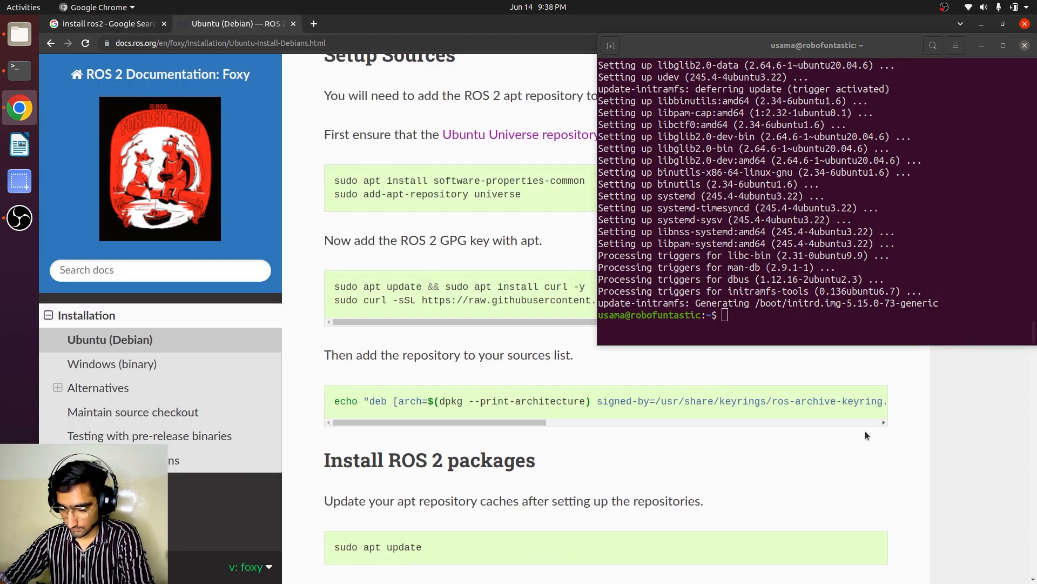
{"action": "scroll", "scroll_direction": "down", "scroll_amount": 3}
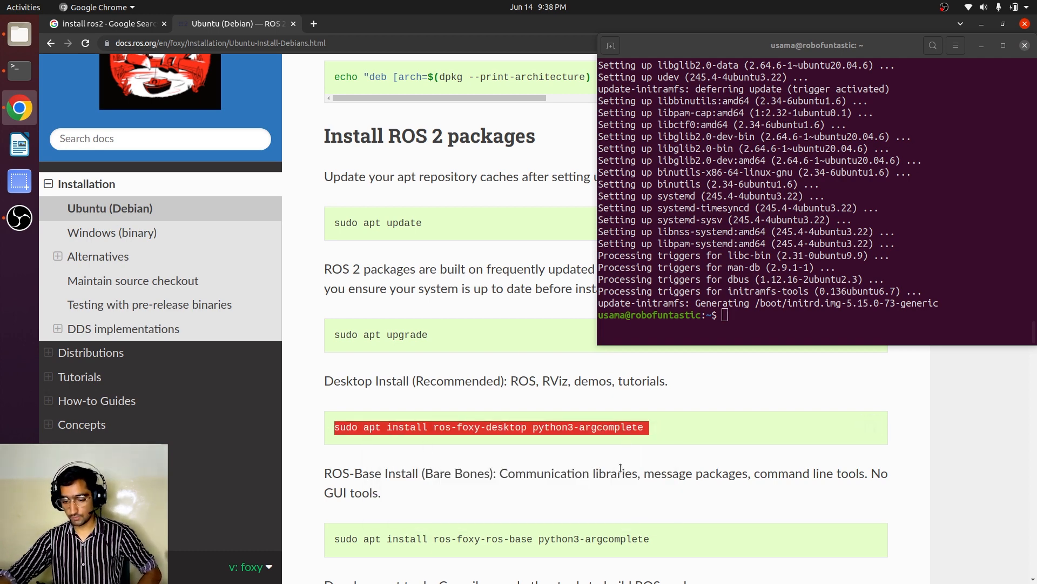
{"action": "mouse_move", "coordinate": [512, 442]}
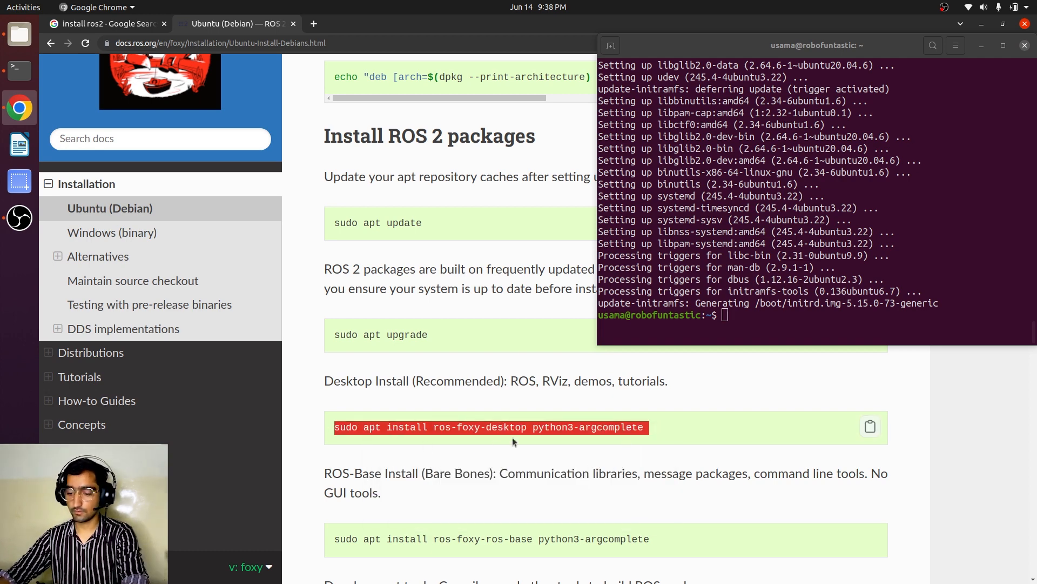
{"action": "mouse_move", "coordinate": [637, 445]}
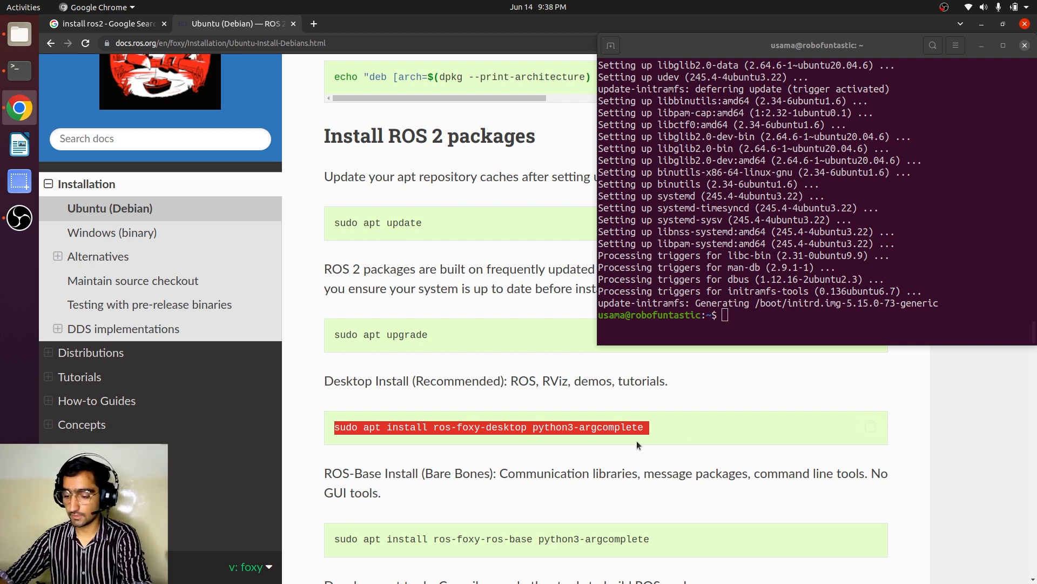
{"action": "left_click", "coordinate": [870, 425]}
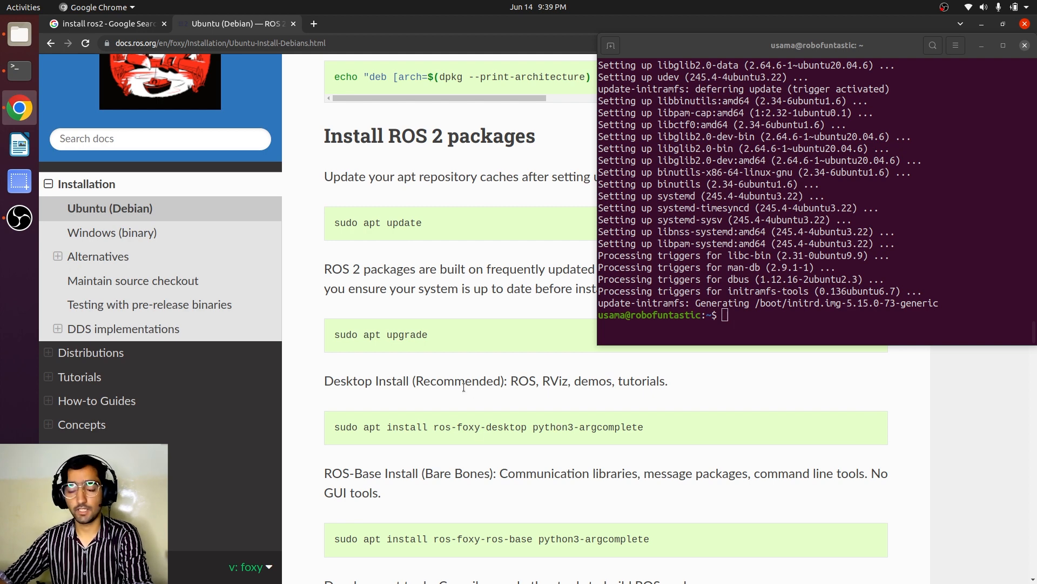
{"action": "type", "text": "sudo apt install ros-foxy-desktop python3-argcomplete"}
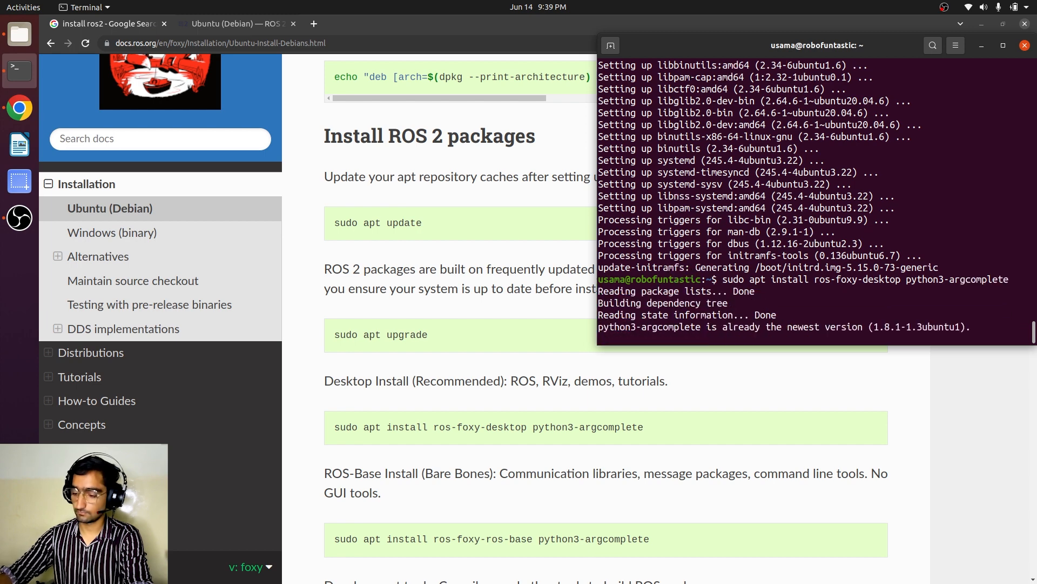
{"action": "type", "text": "y"}
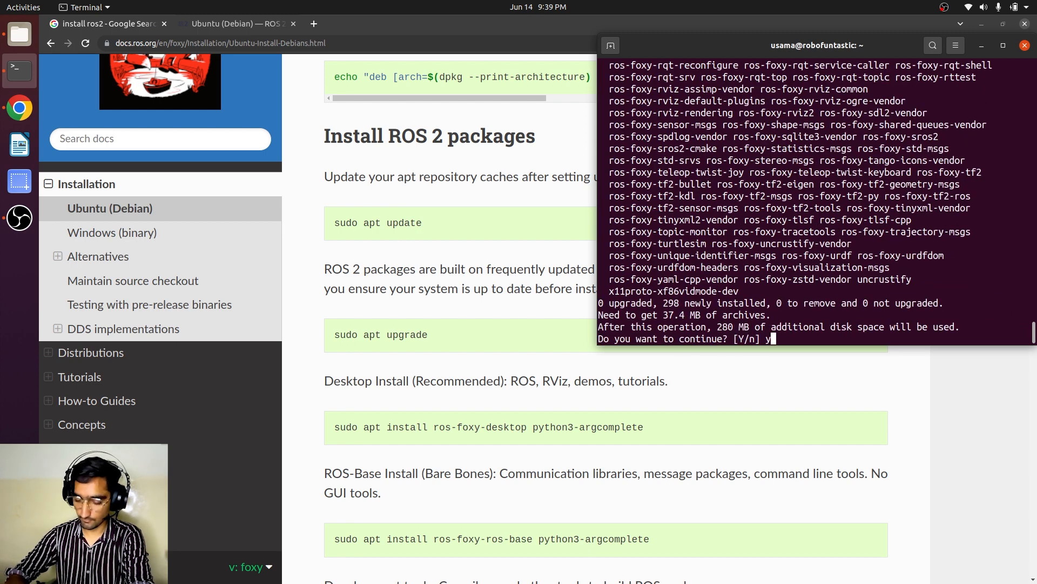
{"action": "key", "text": "Return"}
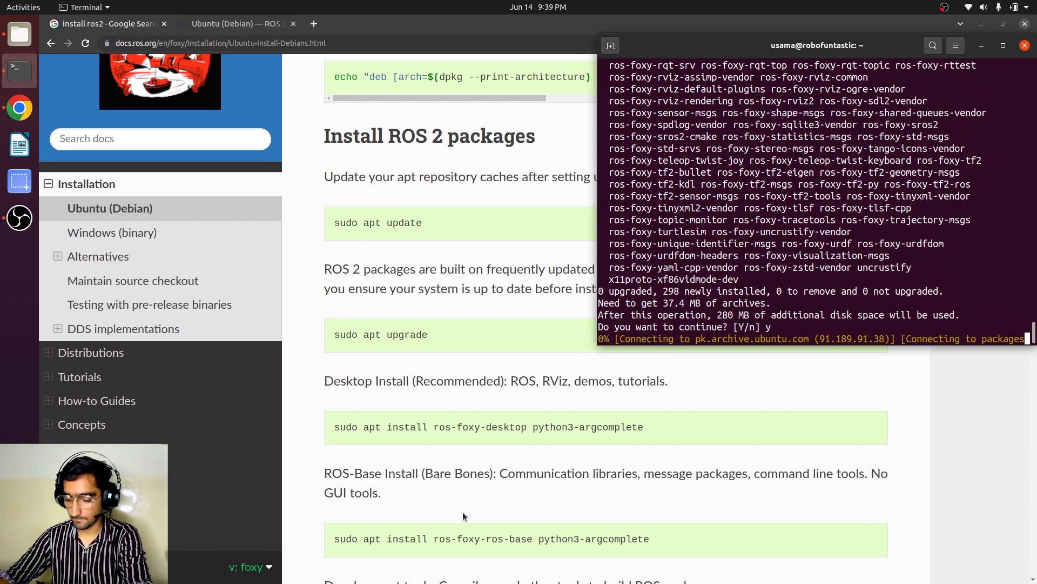
{"action": "scroll", "scroll_direction": "down", "scroll_amount": 3}
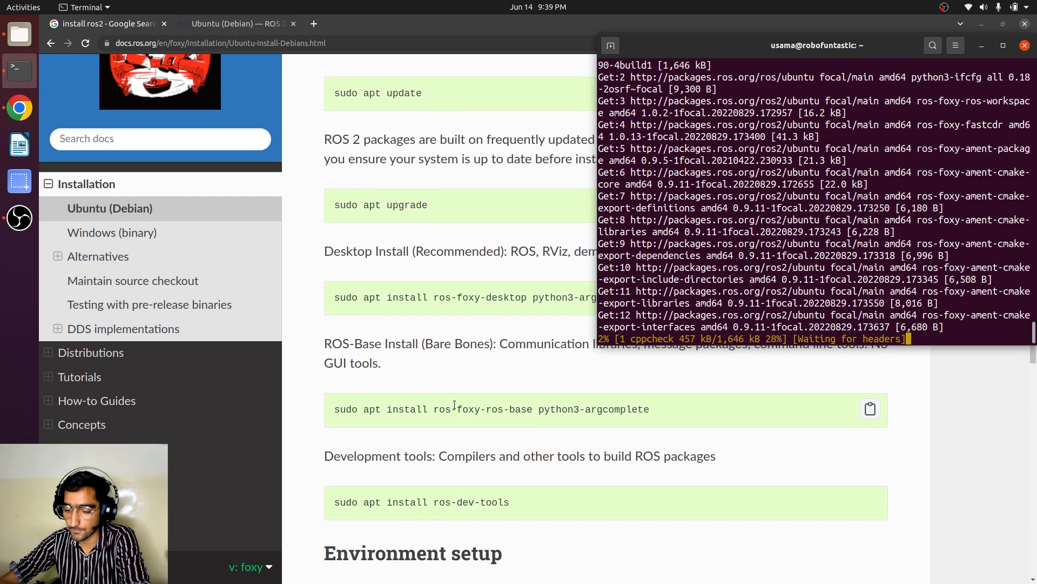
{"action": "scroll", "scroll_direction": "up", "scroll_amount": 3}
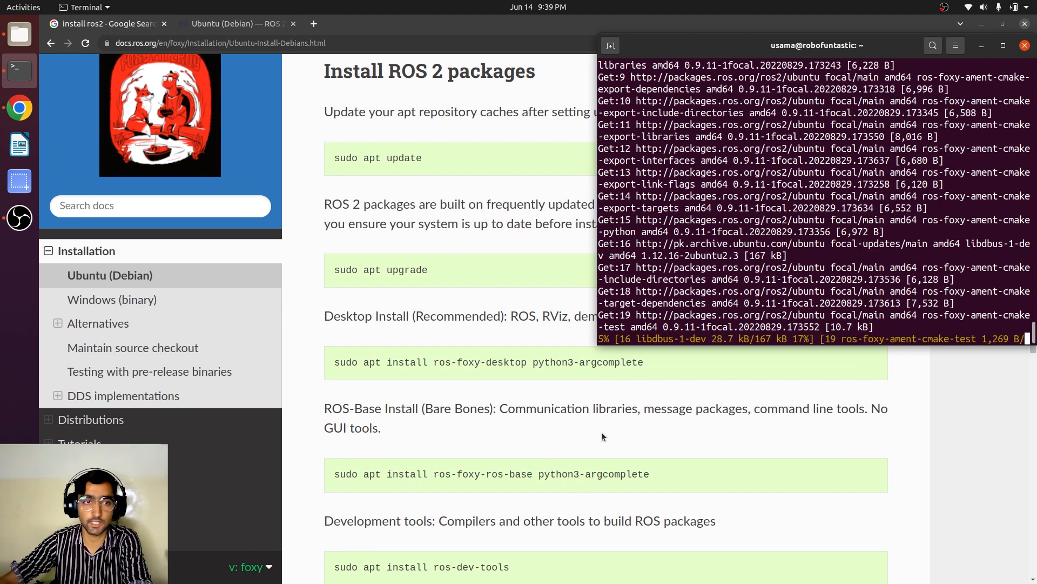
{"action": "mouse_move", "coordinate": [617, 473]}
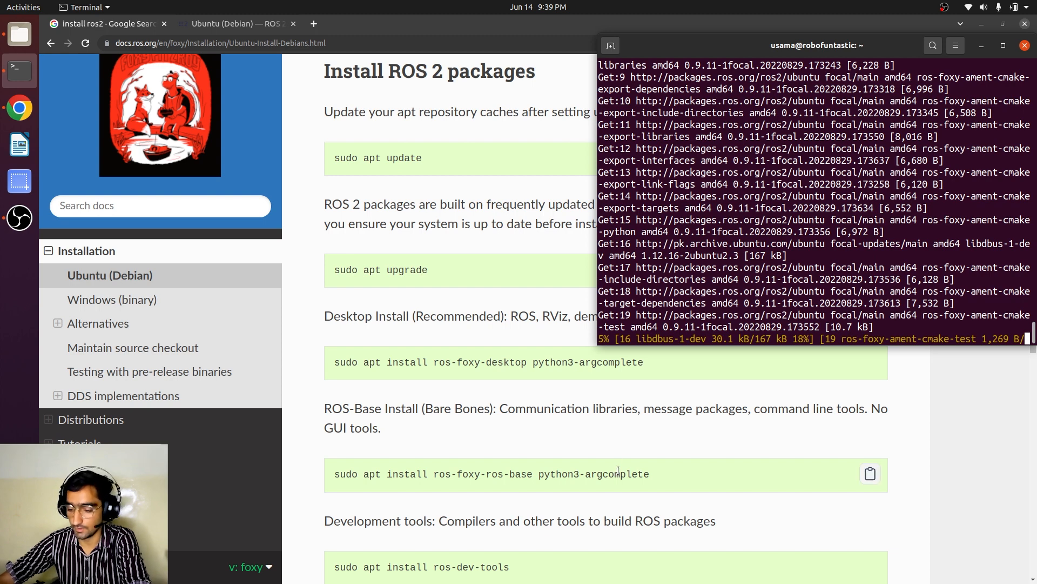
{"action": "scroll", "scroll_direction": "down", "scroll_amount": 3}
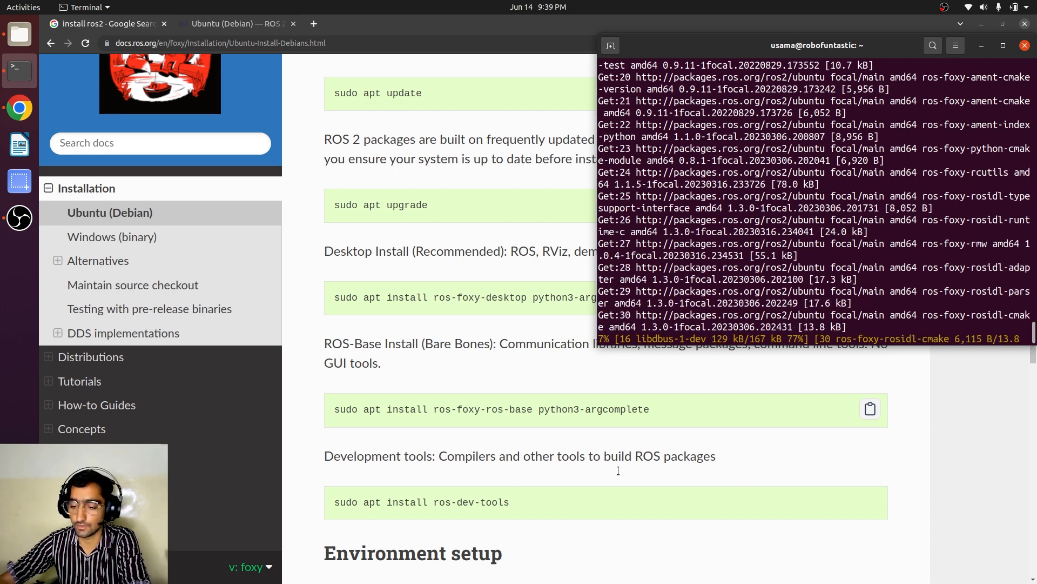
{"action": "scroll", "scroll_direction": "down", "scroll_amount": 3}
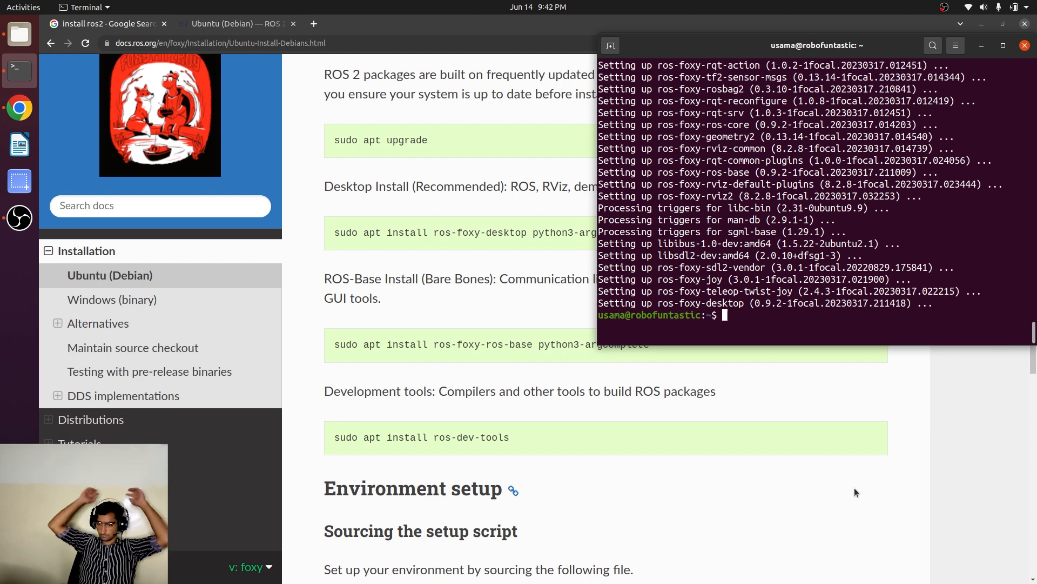
{"action": "mouse_move", "coordinate": [687, 381]}
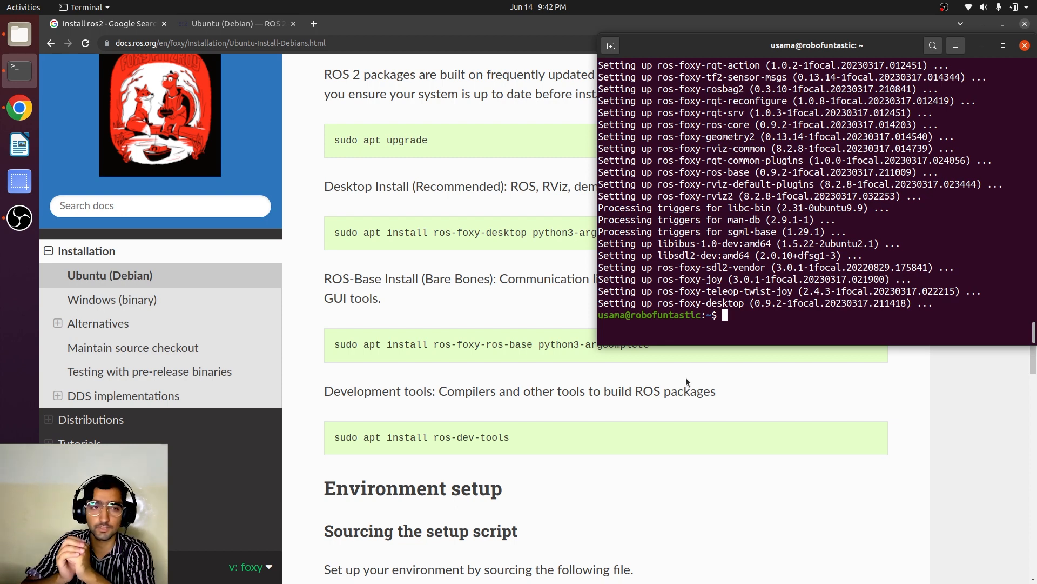
{"action": "mouse_move", "coordinate": [455, 473]}
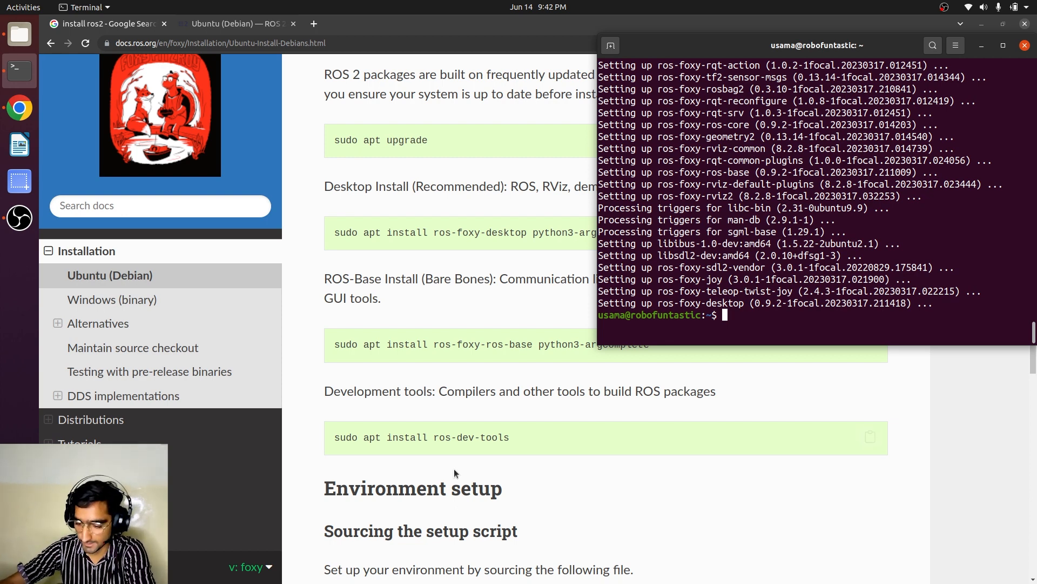
{"action": "mouse_move", "coordinate": [870, 435]}
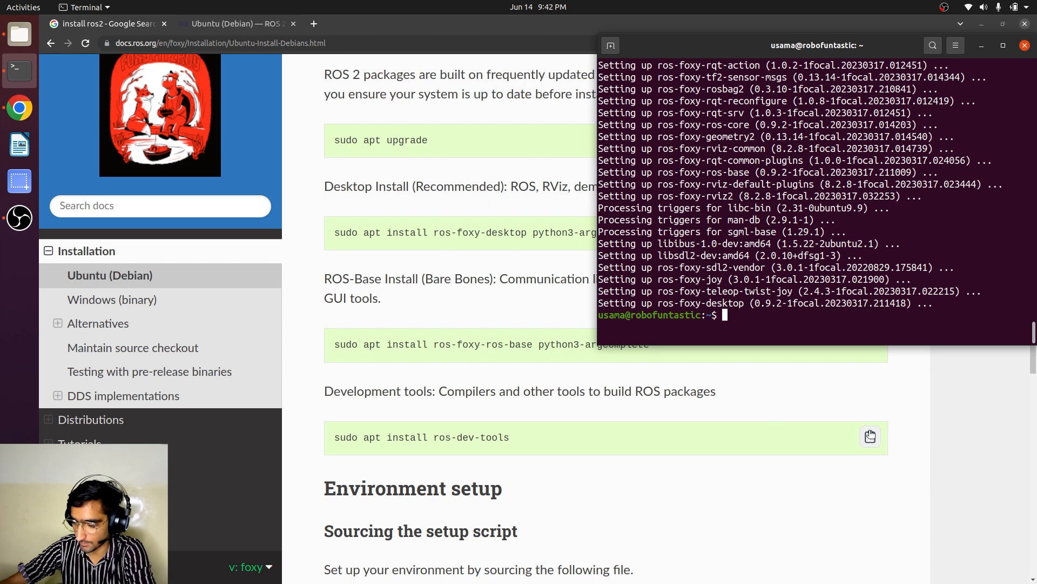
Run sudo apt install ros-dev-tools, reported already newest, and reach the Environment setup docs.
{"action": "scroll", "scroll_direction": "up", "scroll_amount": 3}
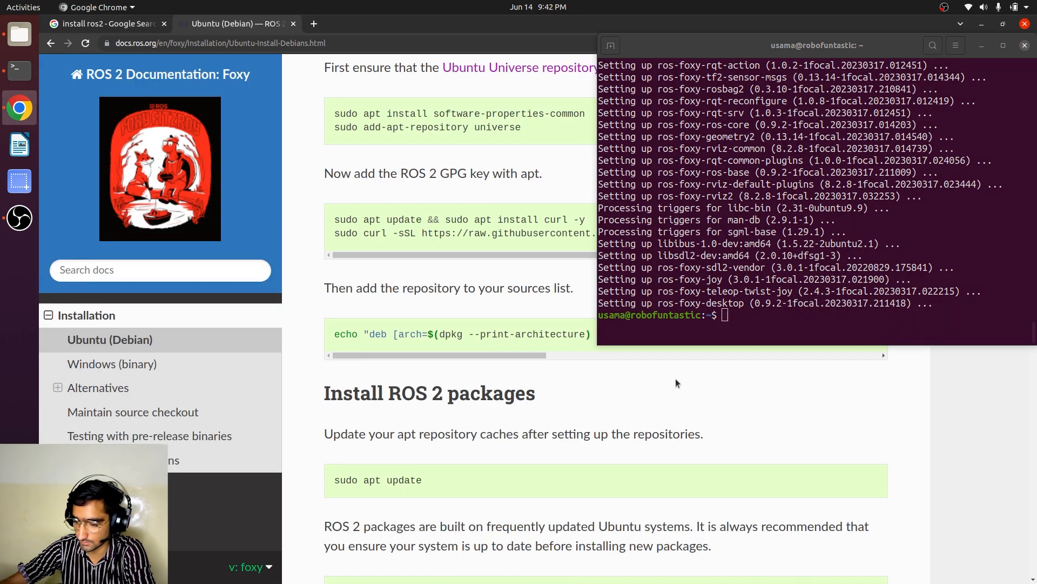
{"action": "scroll", "scroll_direction": "down", "scroll_amount": 3}
{"action": "type", "text": "sudo apt install ros-dev-tools"}
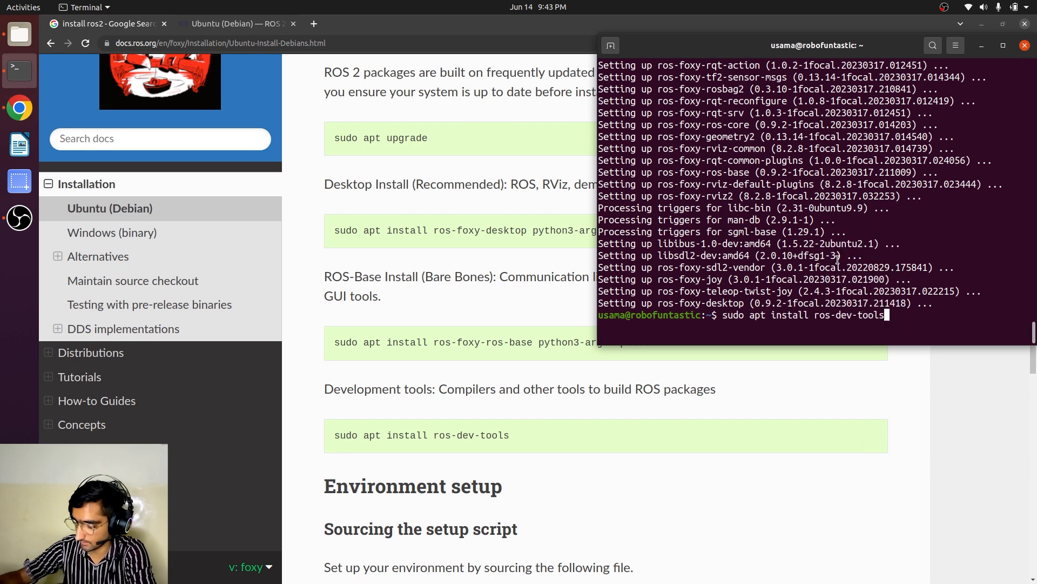
{"action": "key", "text": "Return"}
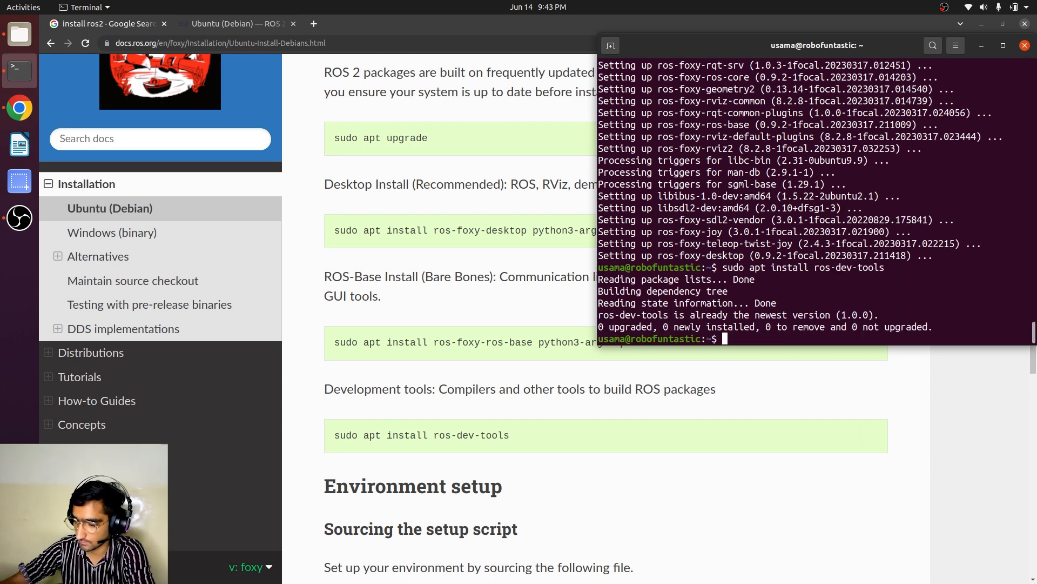
{"action": "scroll", "scroll_direction": "down", "scroll_amount": 3}
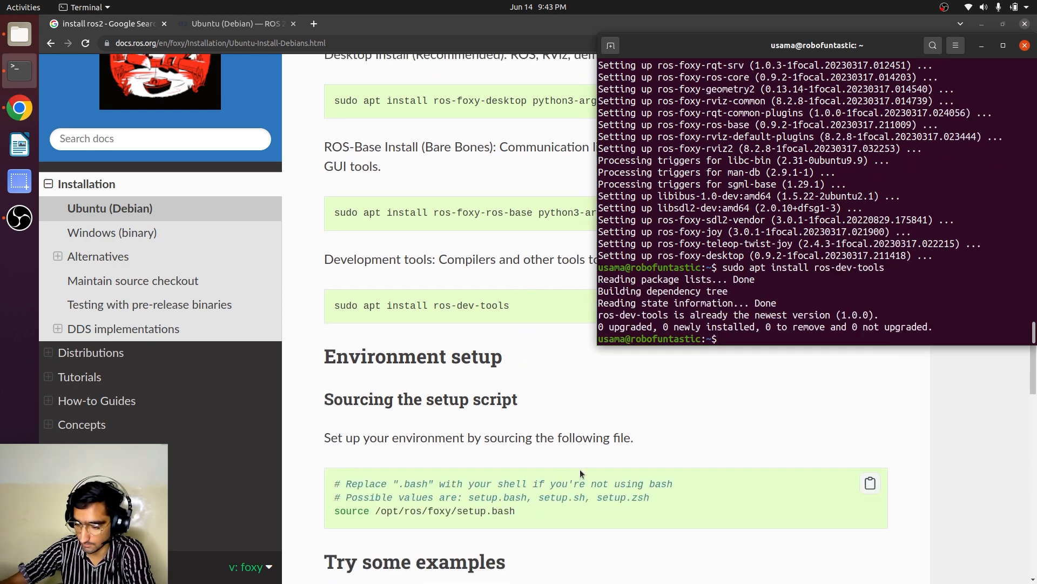
{"action": "scroll", "scroll_direction": "down", "scroll_amount": 3}
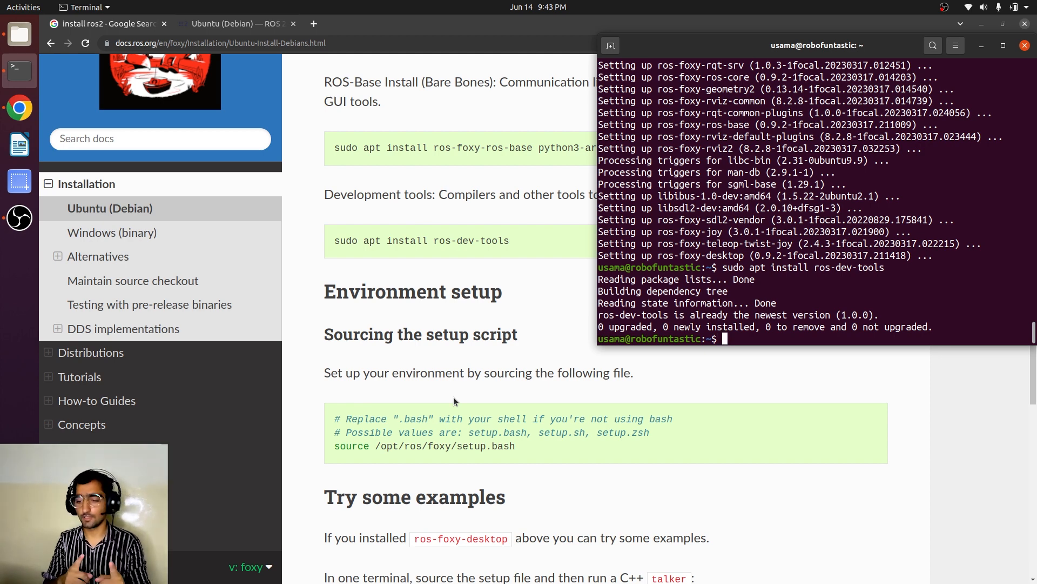
Copy 'source /opt/ros/foxy/setup.bash' from the docs and run it in the terminal.
{"action": "scroll", "scroll_direction": "up", "scroll_amount": 3}
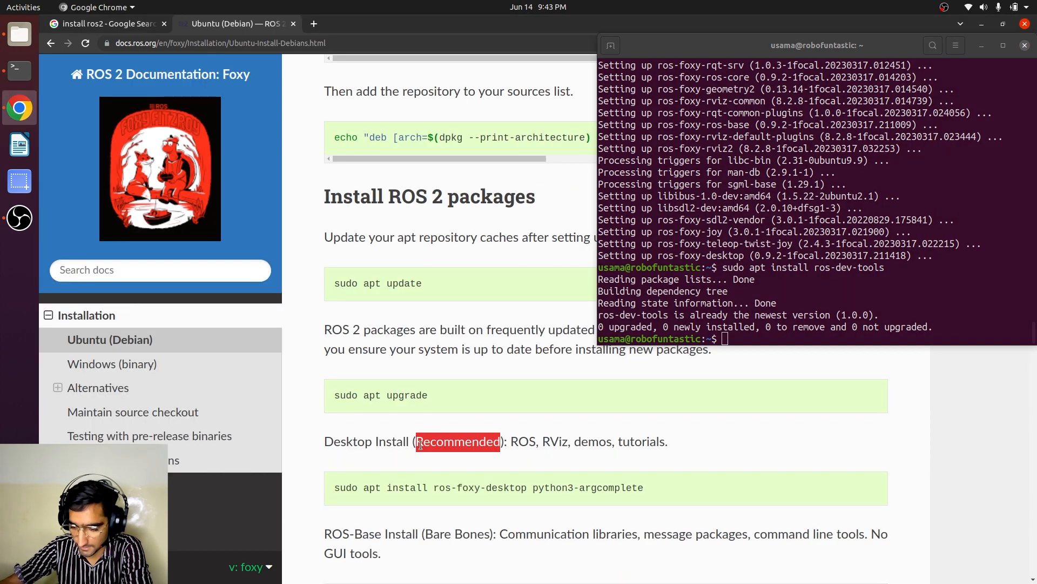
{"action": "scroll", "scroll_direction": "down", "scroll_amount": 3}
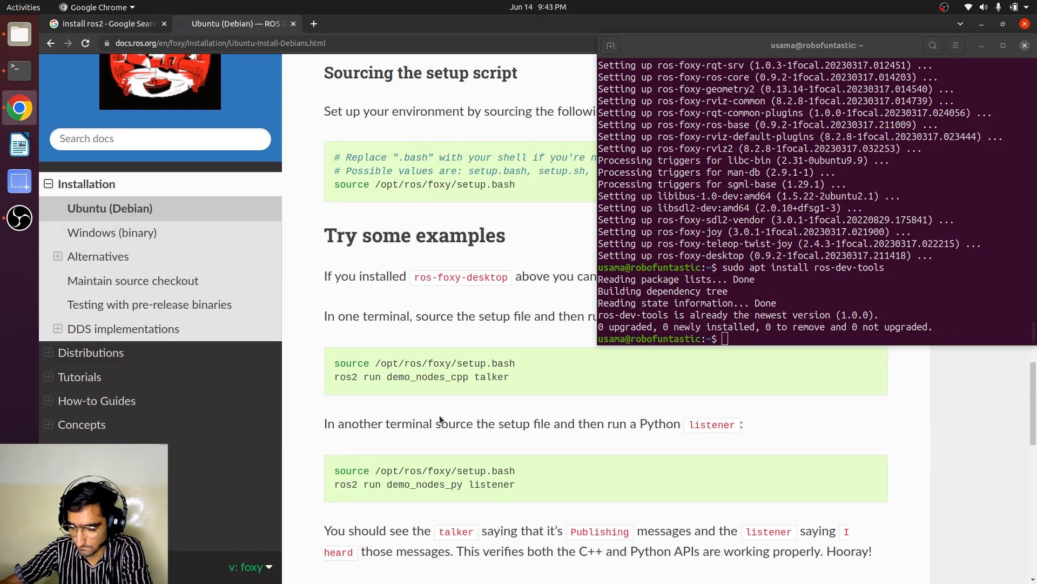
{"action": "right_click", "coordinate": [424, 379]}
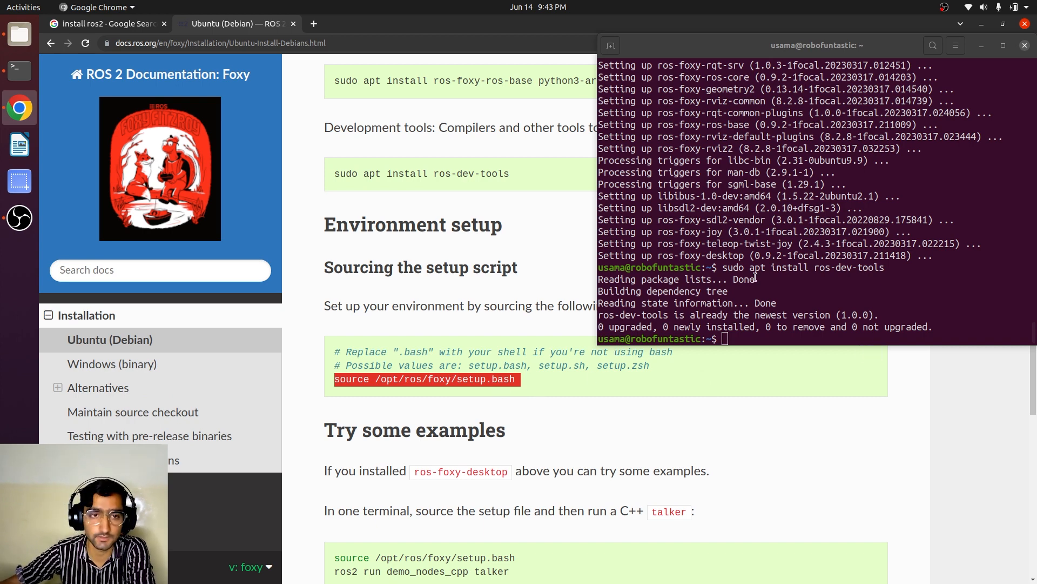
{"action": "right_click", "coordinate": [755, 278]}
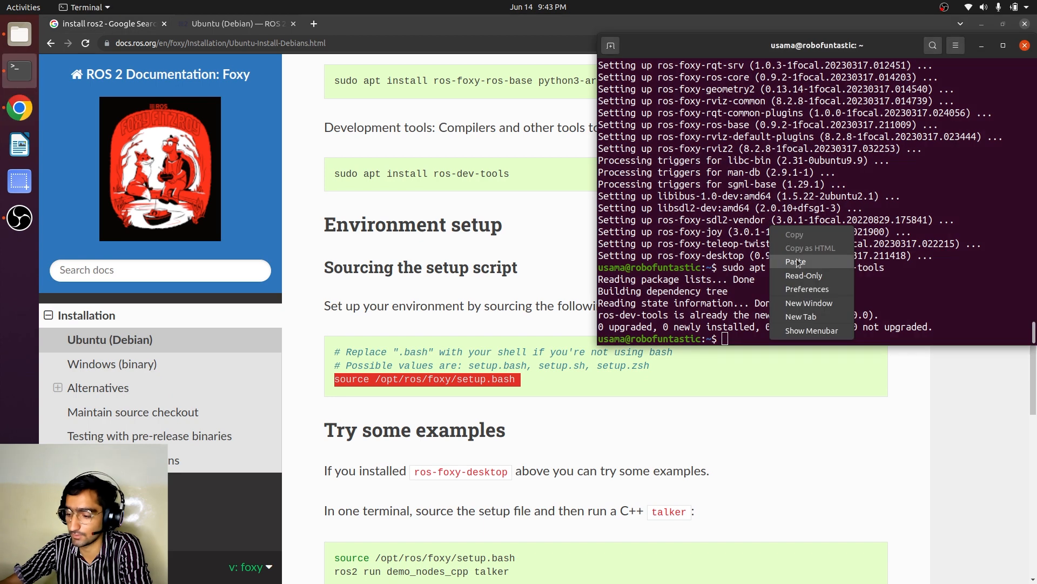
{"action": "left_click", "coordinate": [796, 262]}
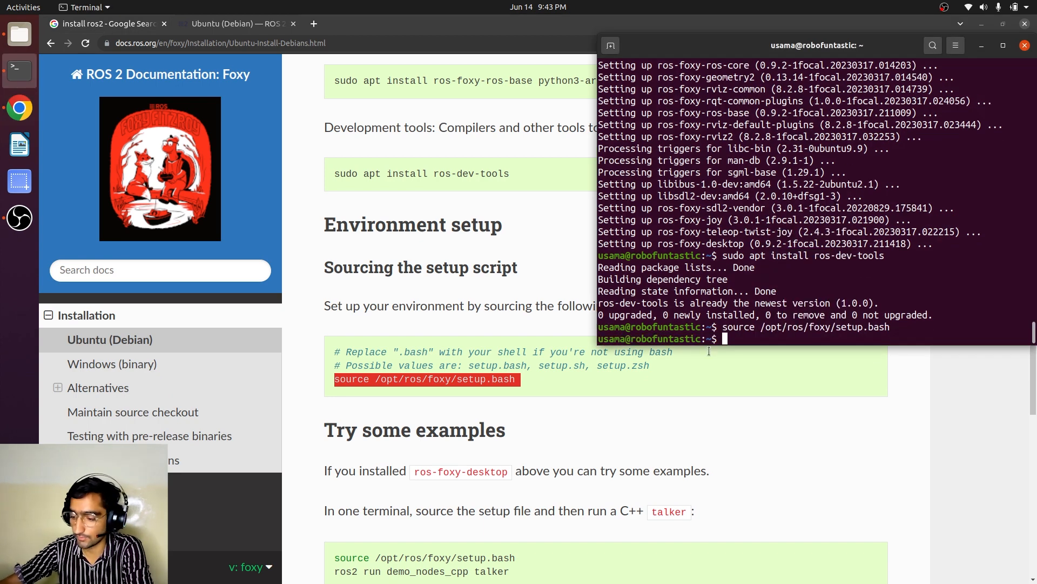
{"action": "mouse_move", "coordinate": [516, 464]}
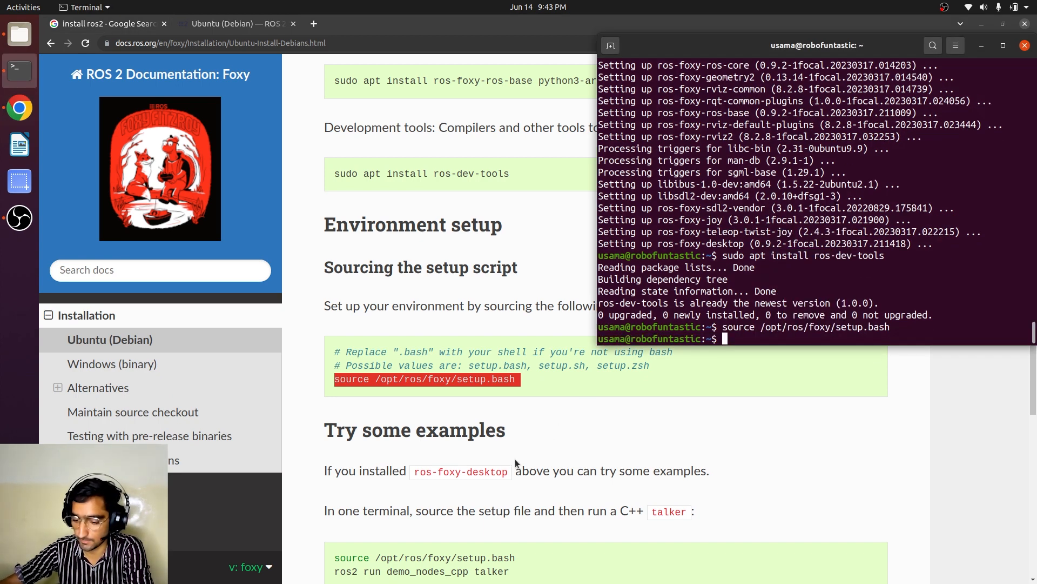
{"action": "scroll", "scroll_direction": "down", "scroll_amount": 3}
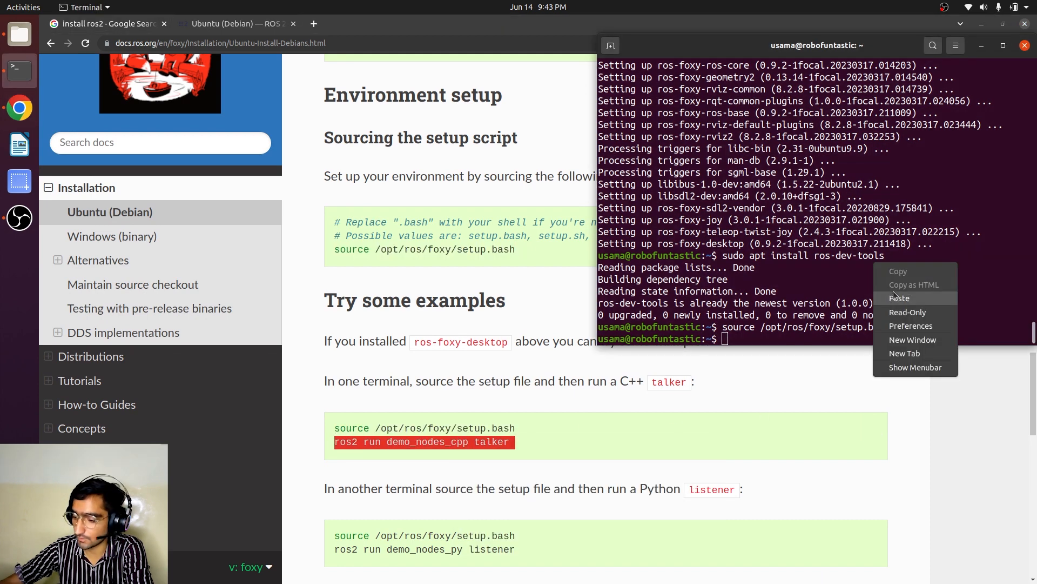
Paste and run 'ros2 run demo_nodes_cpp talker' in the terminal.
{"action": "left_click", "coordinate": [901, 298]}
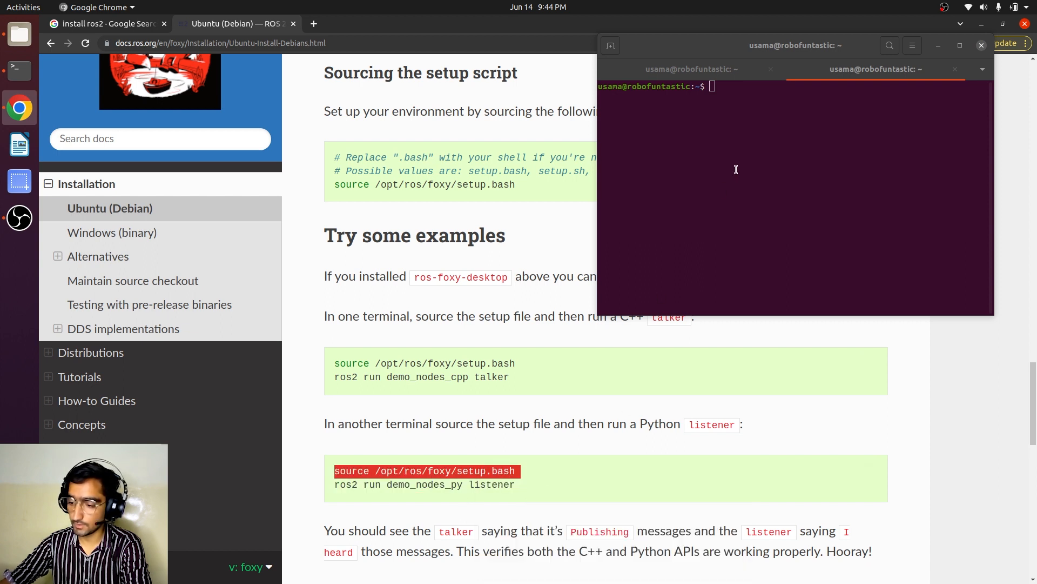
In the new tab source ROS 2 and start 'ros2 run demo_nodes_py listener'.
{"action": "right_click", "coordinate": [736, 168]}
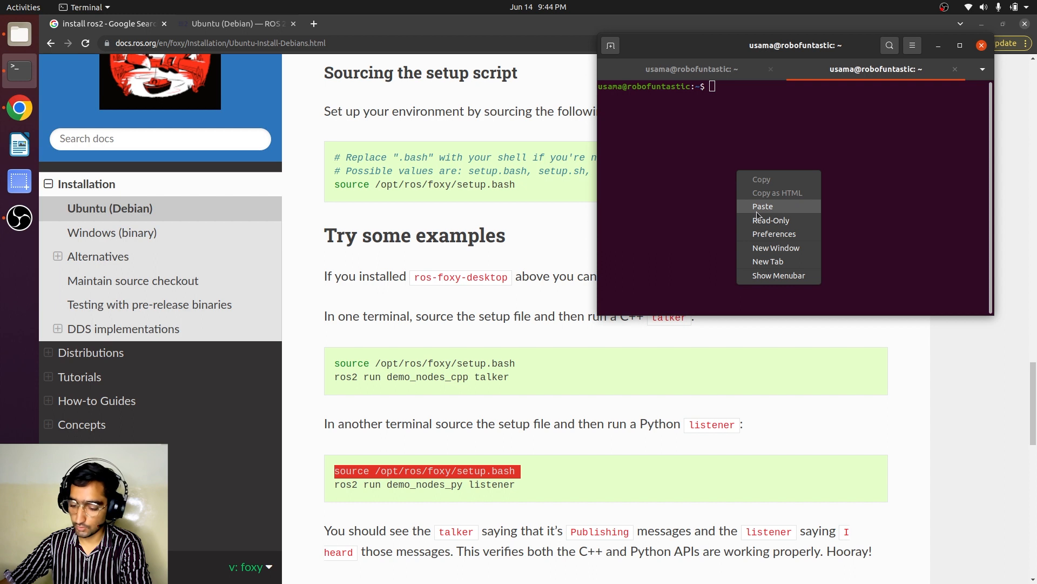
{"action": "left_click", "coordinate": [761, 206]}
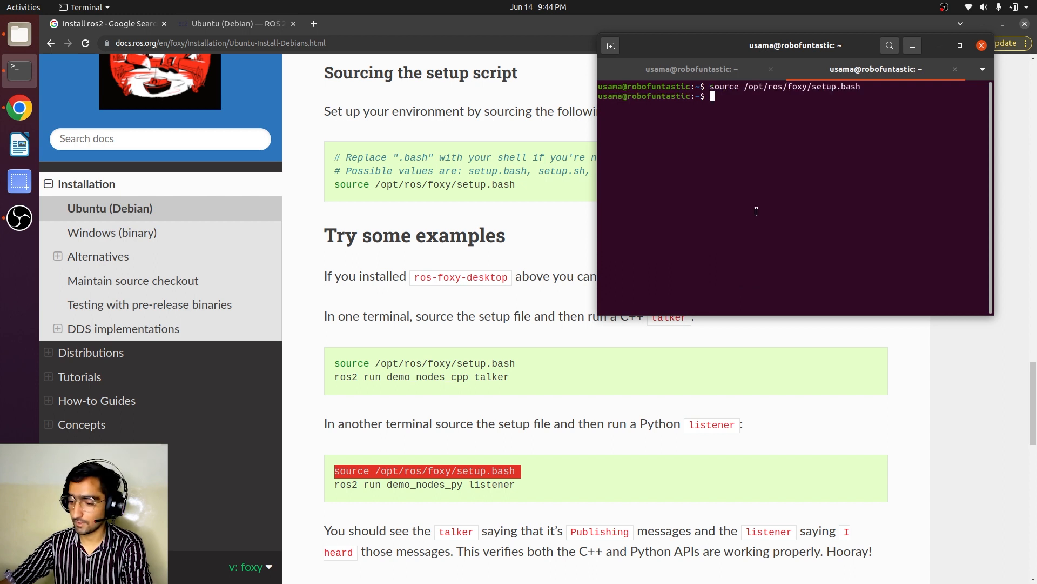
{"action": "right_click", "coordinate": [427, 484]}
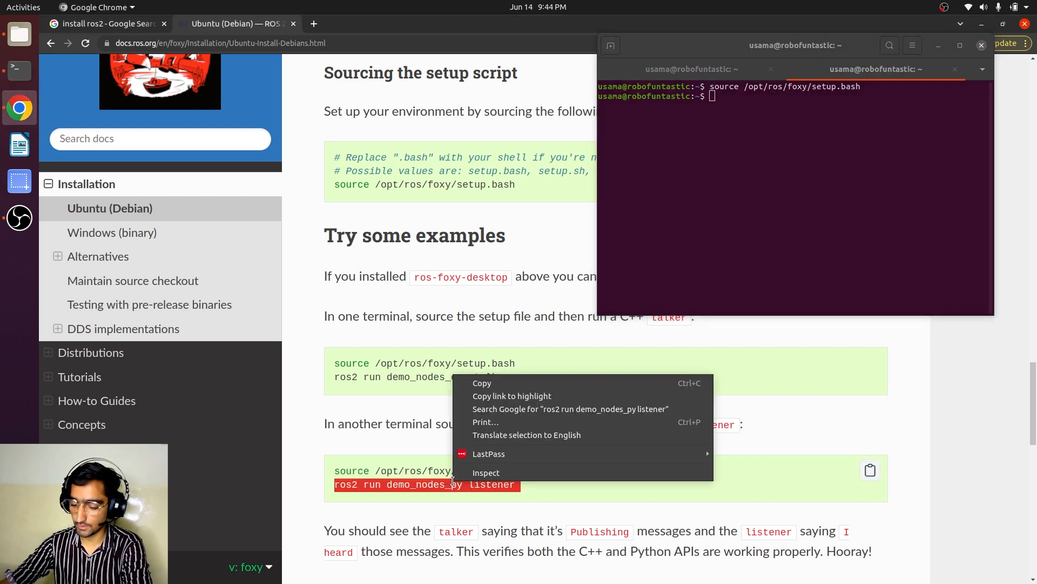
{"action": "right_click", "coordinate": [727, 199]}
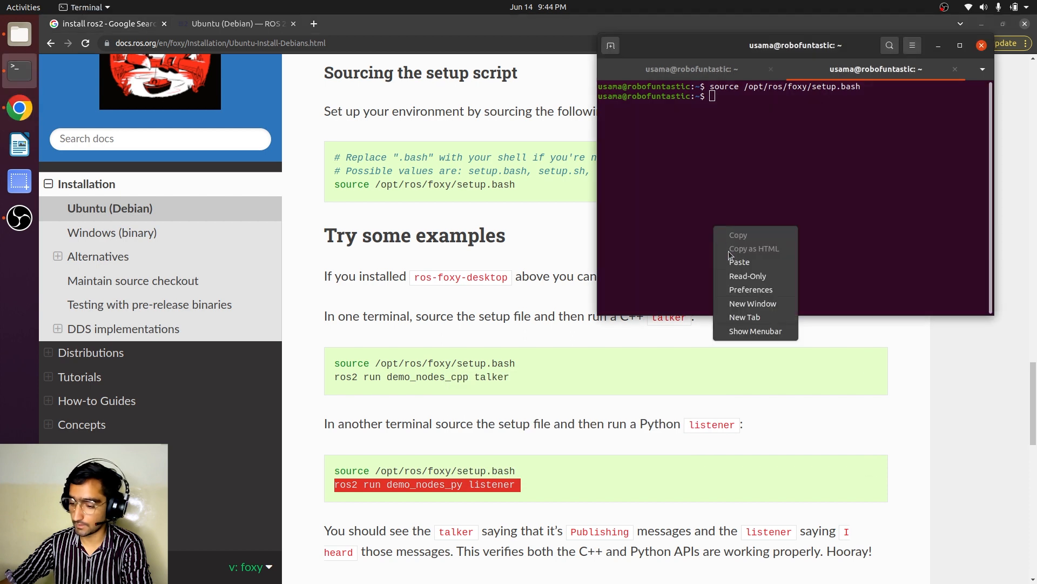
{"action": "left_click", "coordinate": [740, 261]}
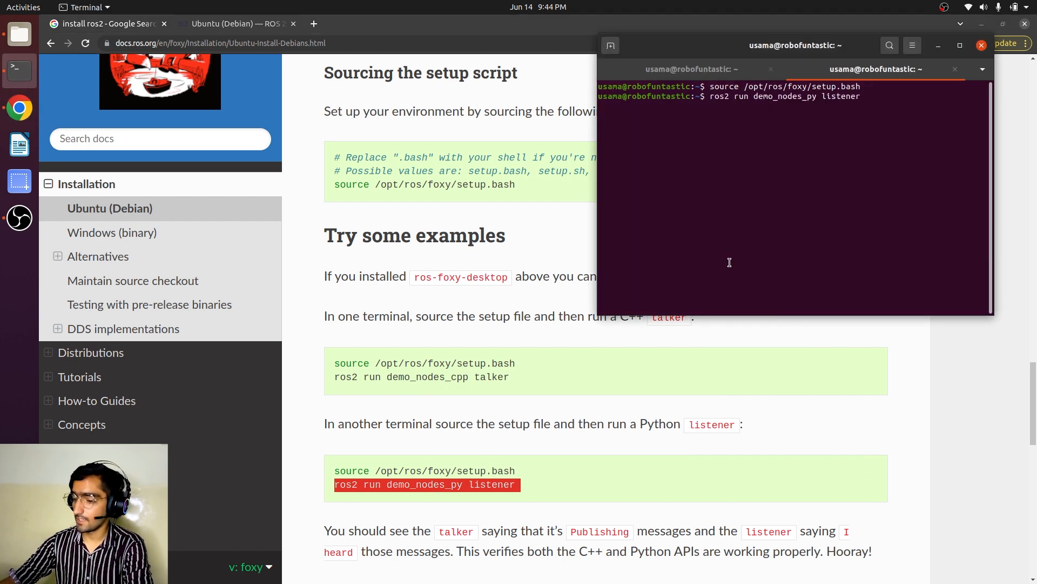
{"action": "key", "text": "Return"}
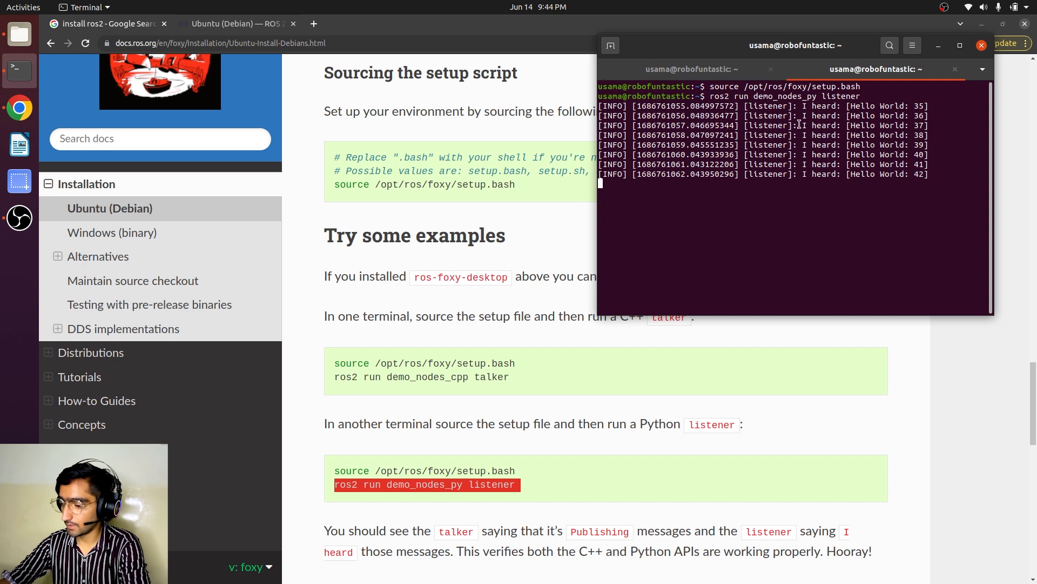
Check the talker tab publishing and the listener tab hearing Hello World messages.
{"action": "left_click", "coordinate": [691, 69]}
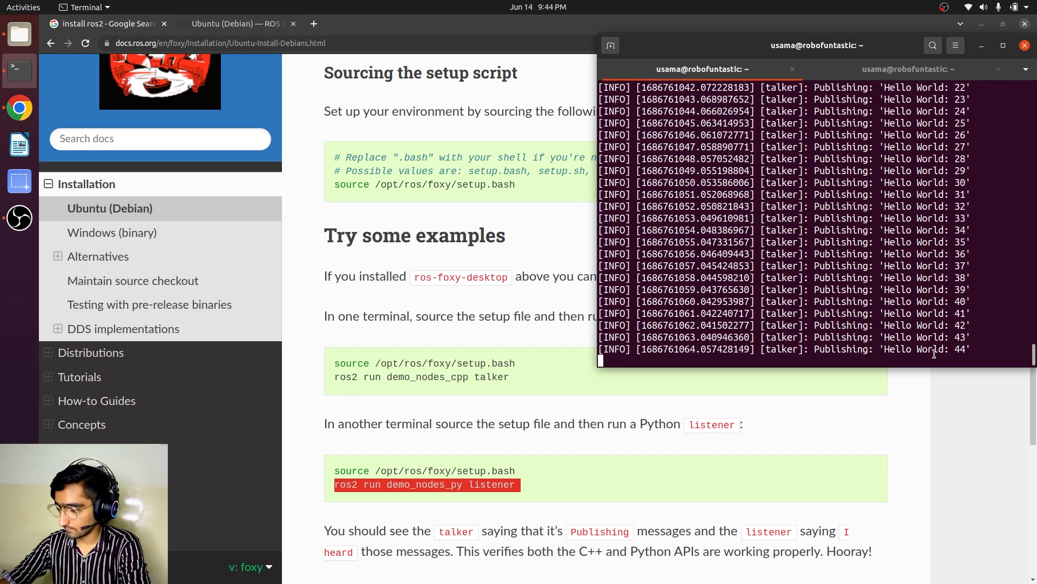
{"action": "left_click", "coordinate": [875, 69]}
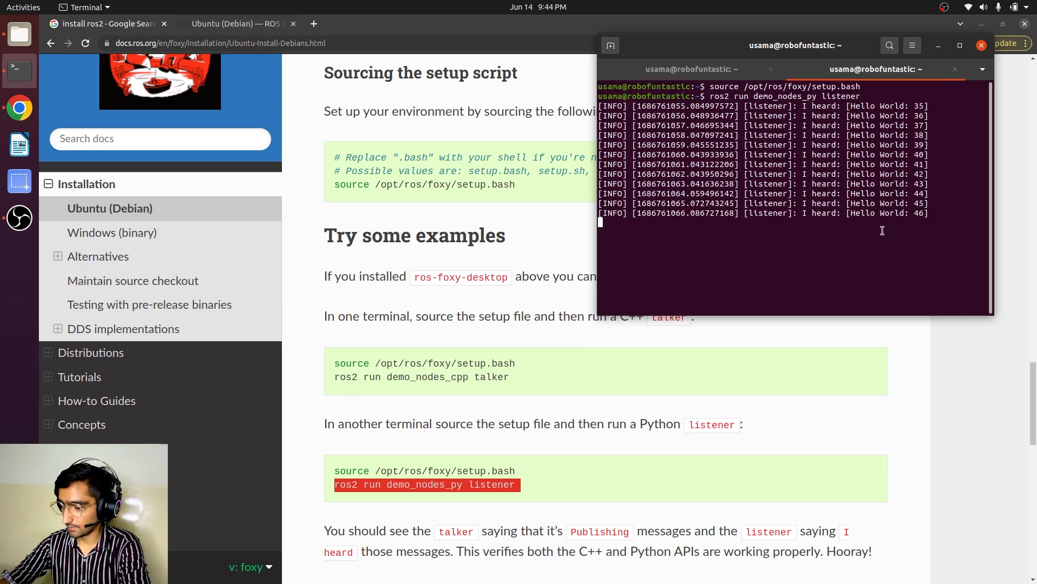
{"action": "scroll", "scroll_direction": "down", "scroll_amount": 3}
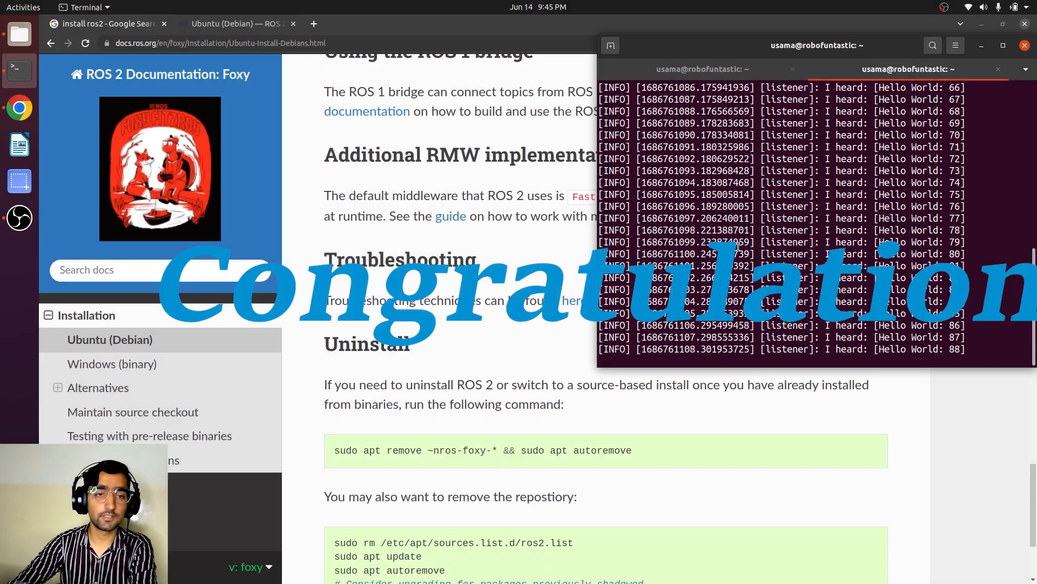